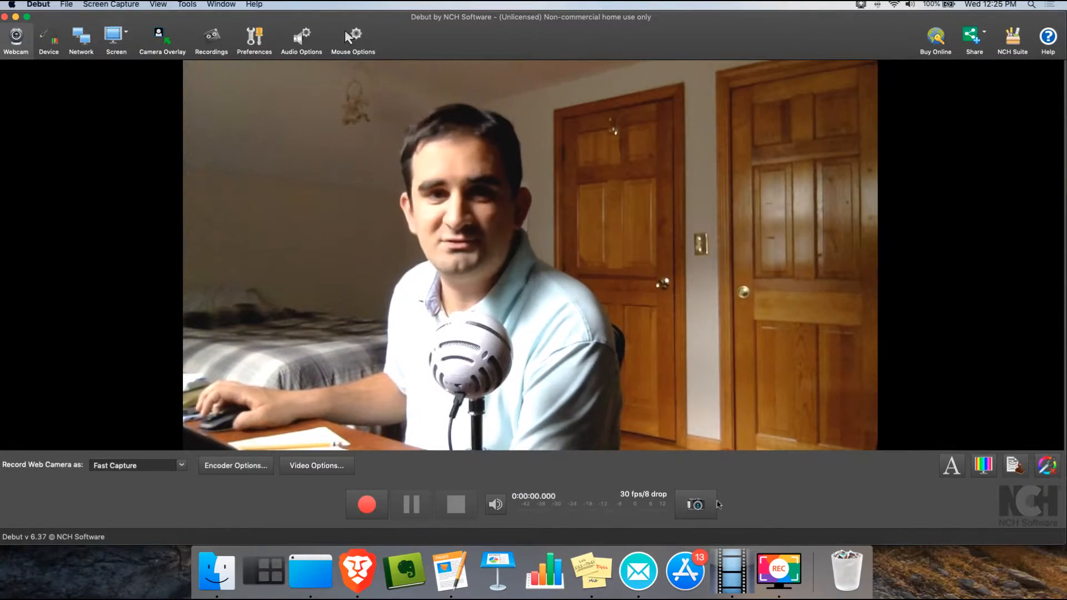
mouse_move(605, 519)
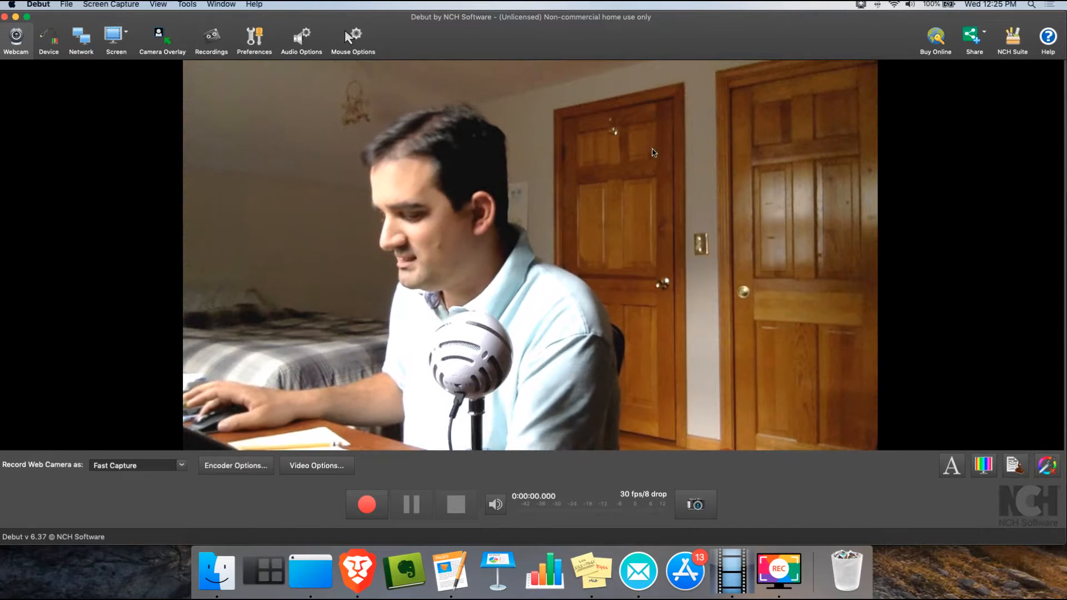
mouse_move(779, 571)
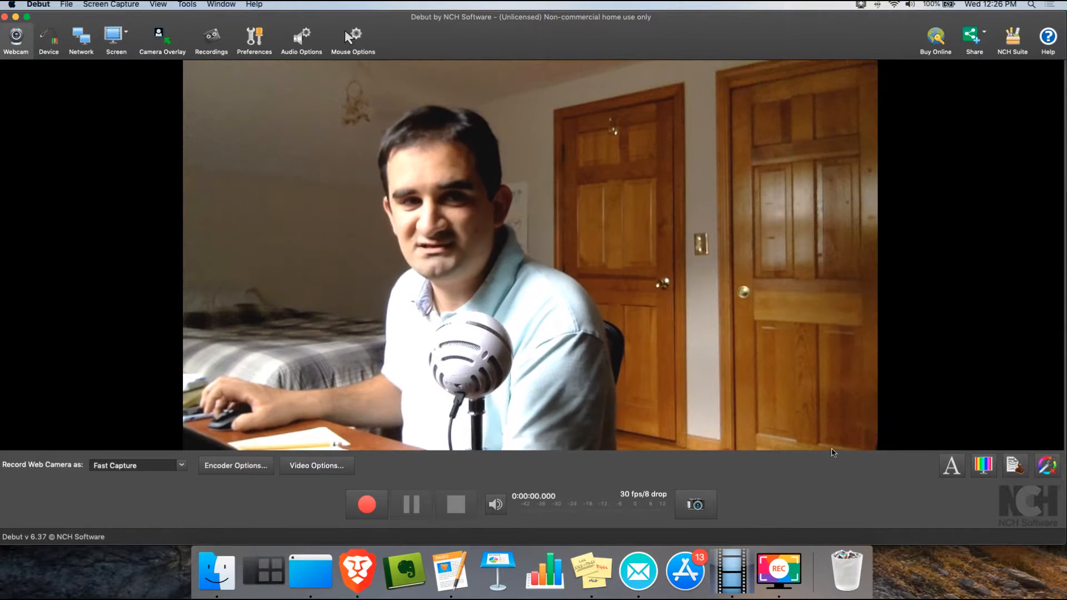
mouse_move(816, 439)
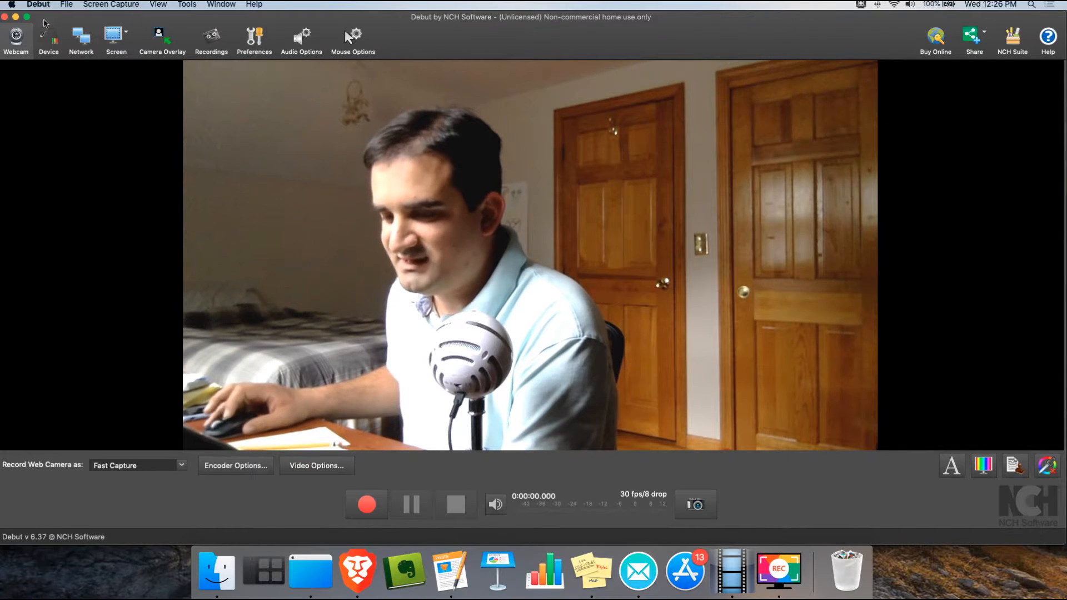
mouse_move(16, 38)
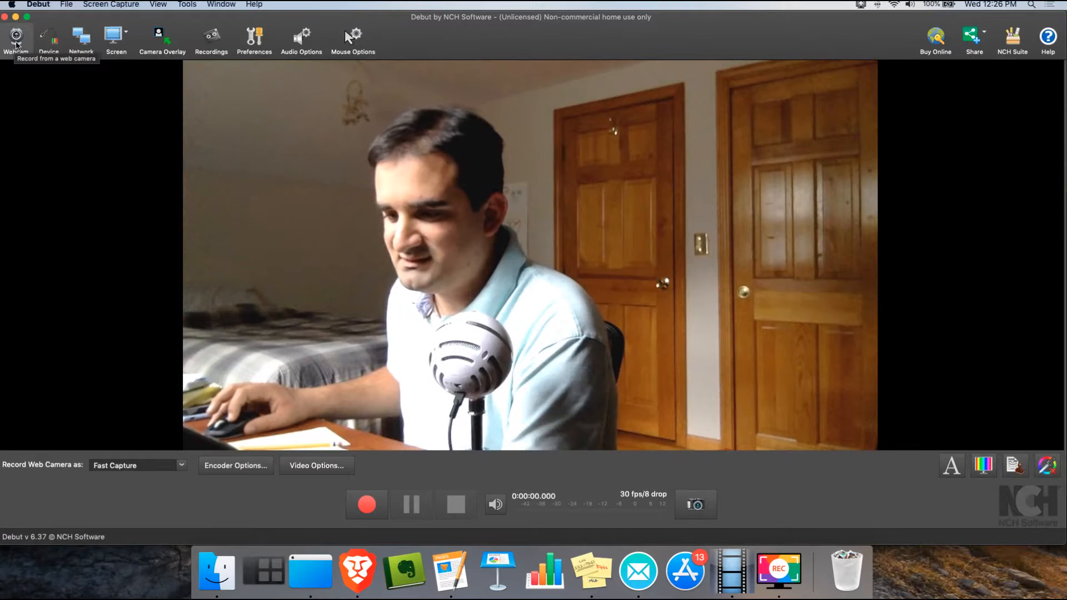
Switch Debut to screen recording, previewing the desktop with a corner webcam inset
left_click(116, 35)
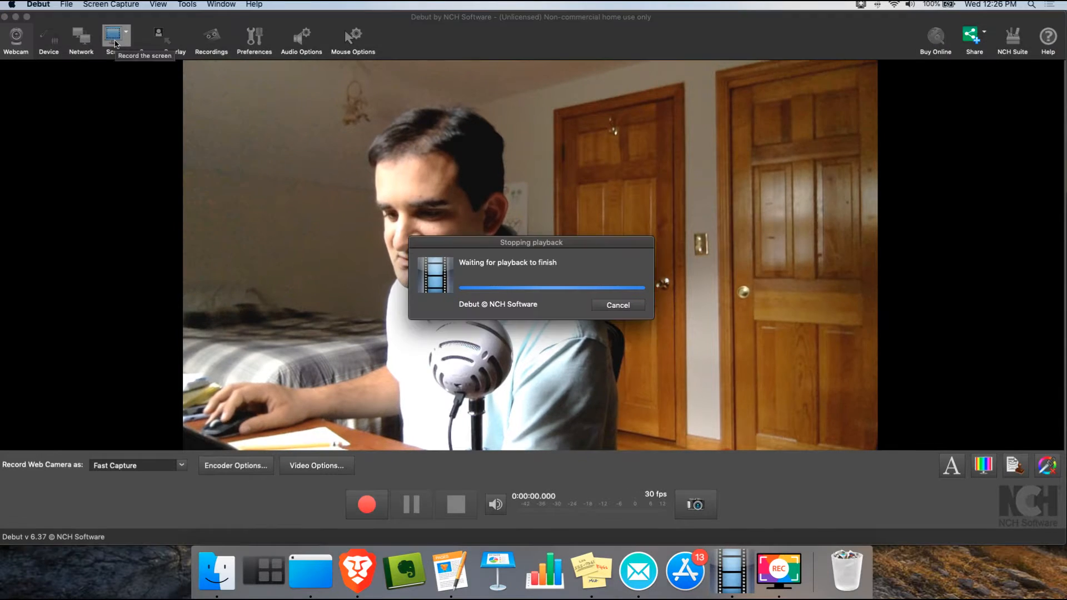
left_click(116, 37)
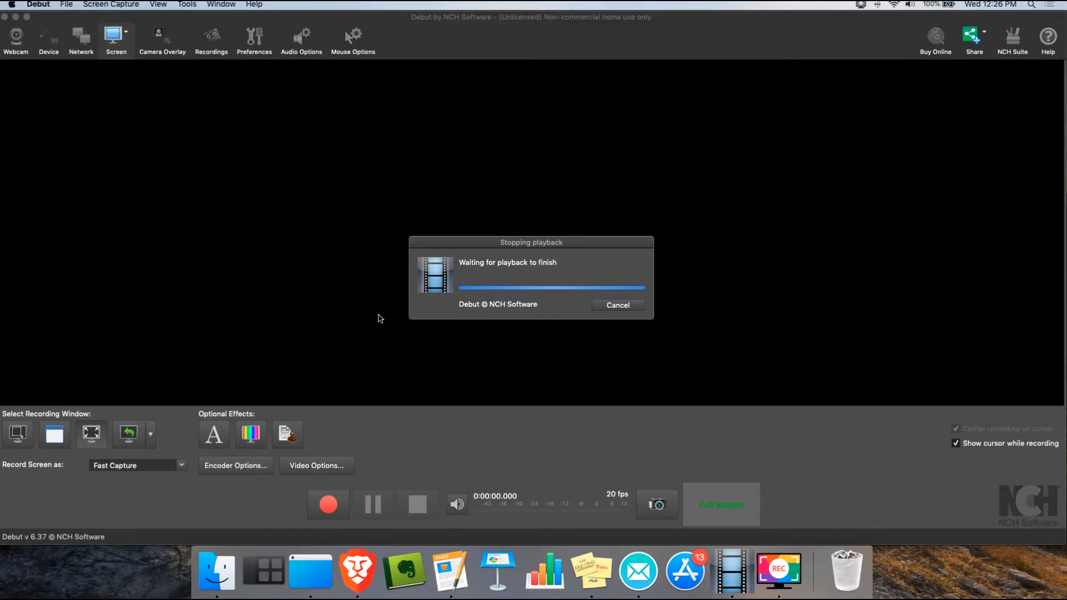
left_click(616, 305)
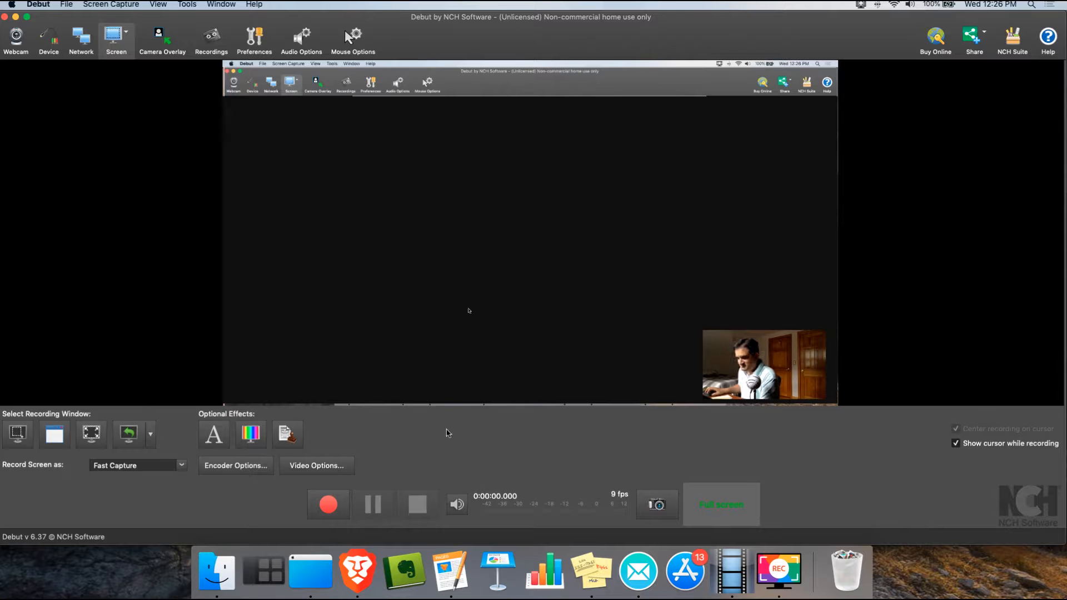
mouse_move(345, 324)
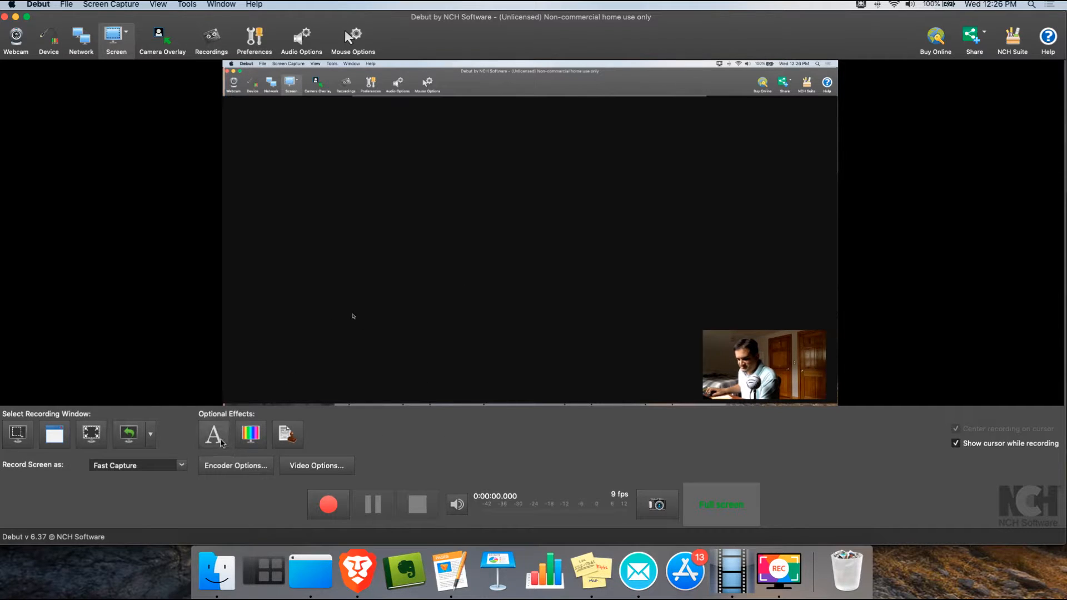
mouse_move(441, 325)
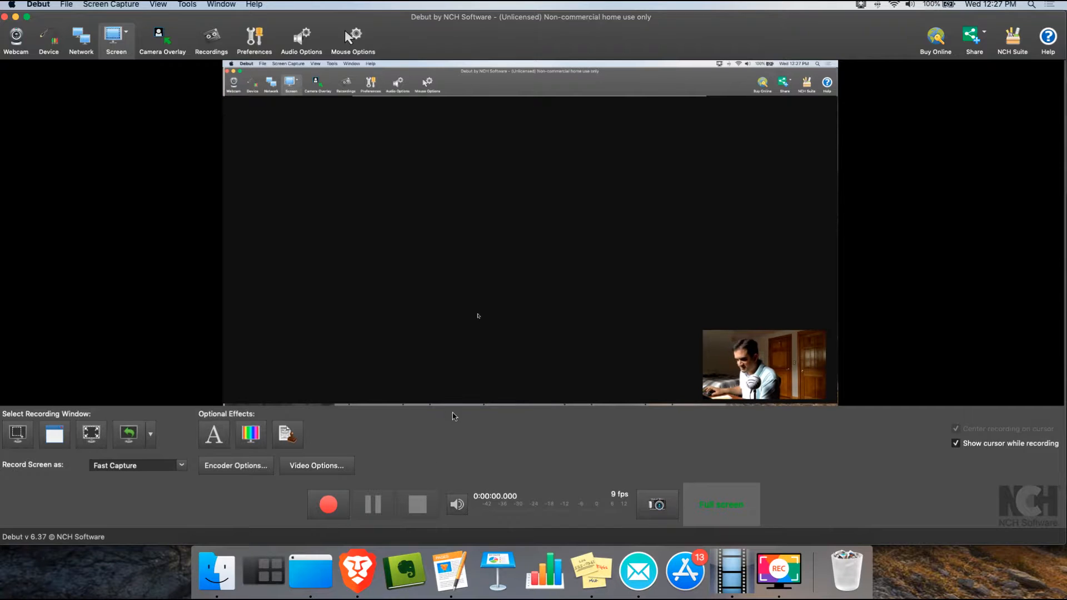
mouse_move(393, 128)
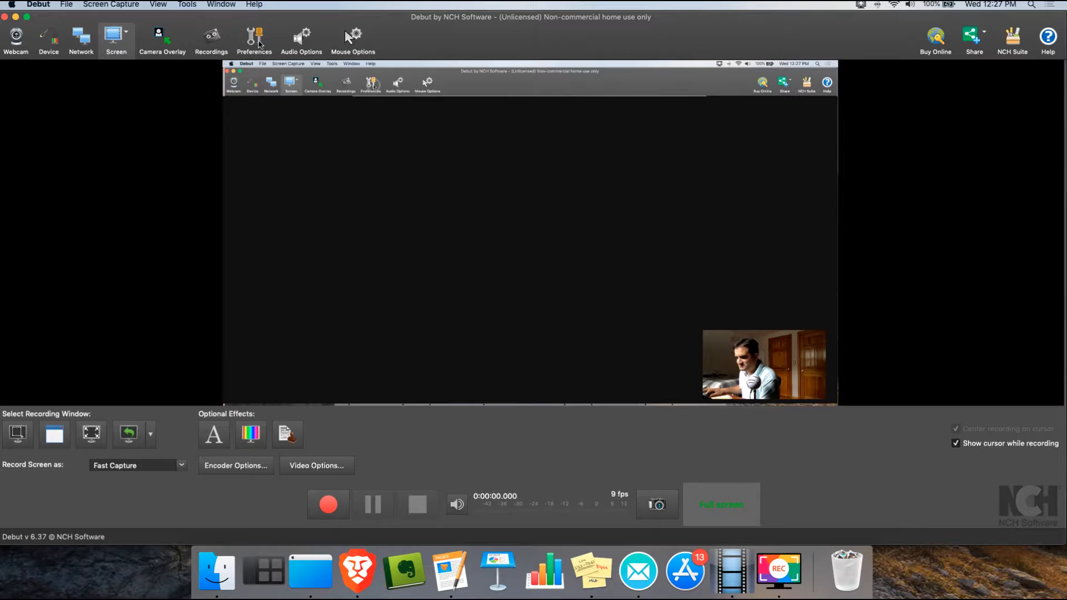
Set the video source to Webcam using FaceTime HD Camera at 1280x720, 30 fps
left_click(254, 39)
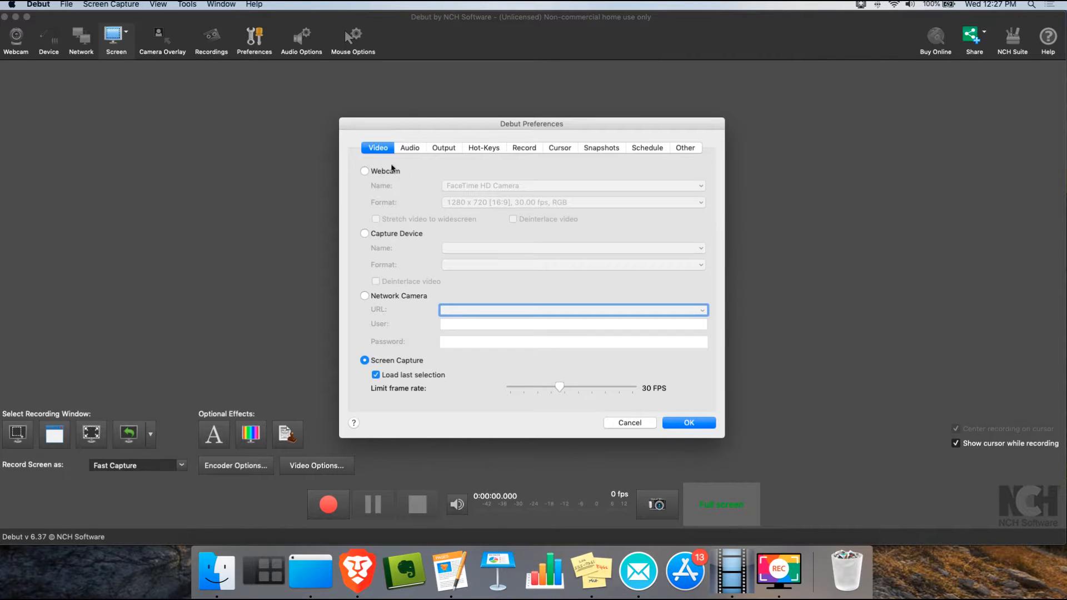
left_click(365, 171)
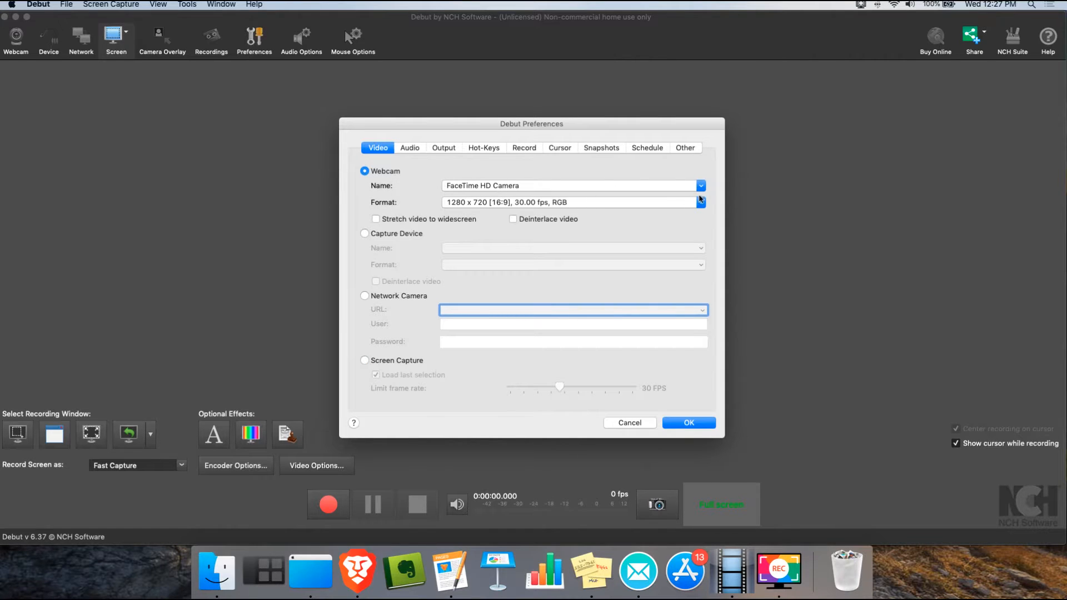
left_click(699, 185)
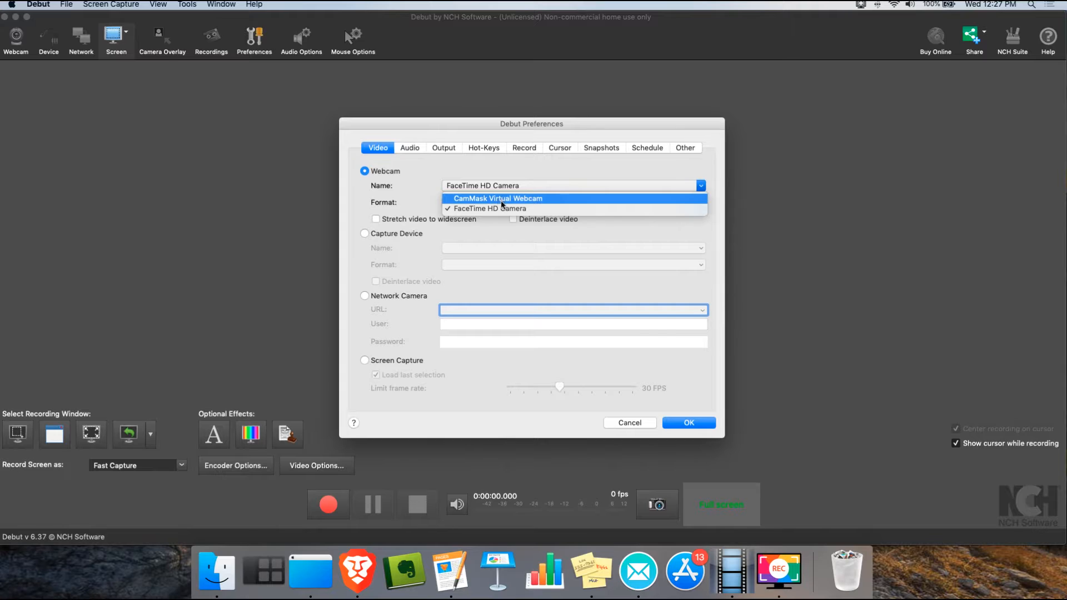
mouse_move(499, 208)
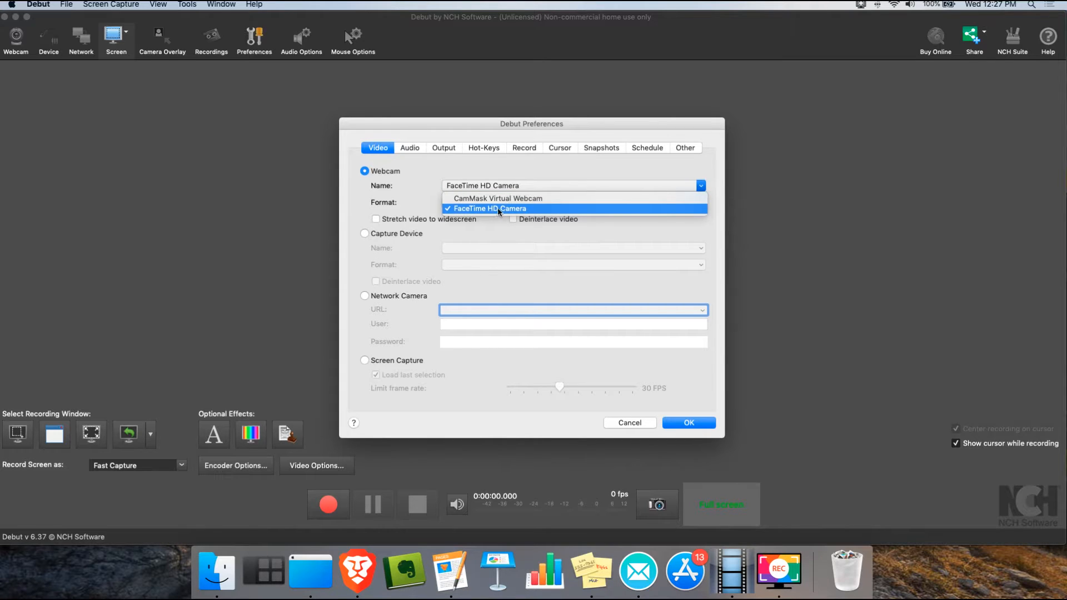
left_click(488, 208)
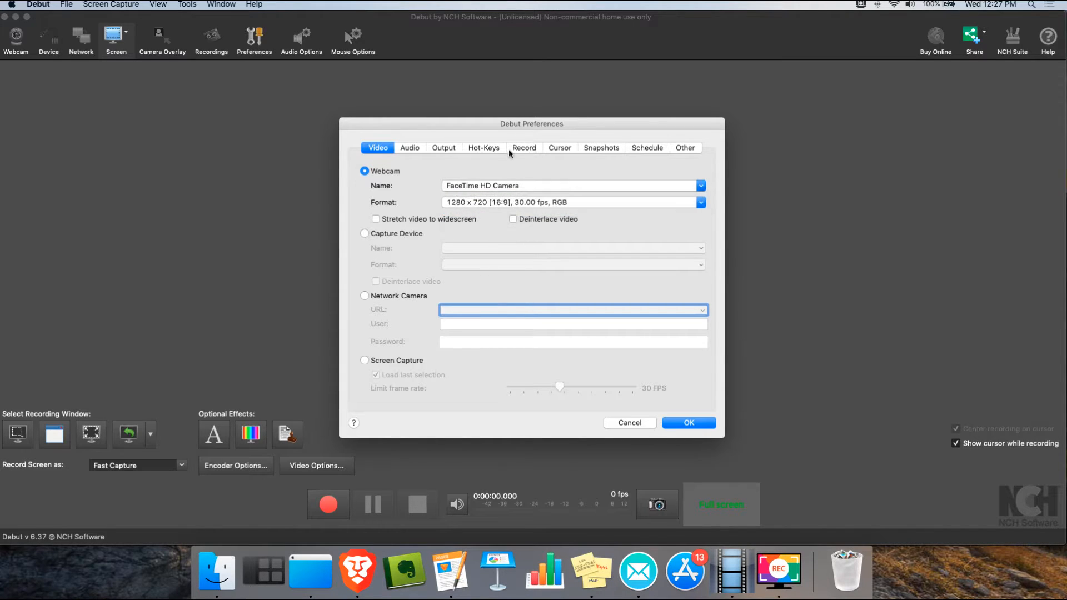
mouse_move(467, 148)
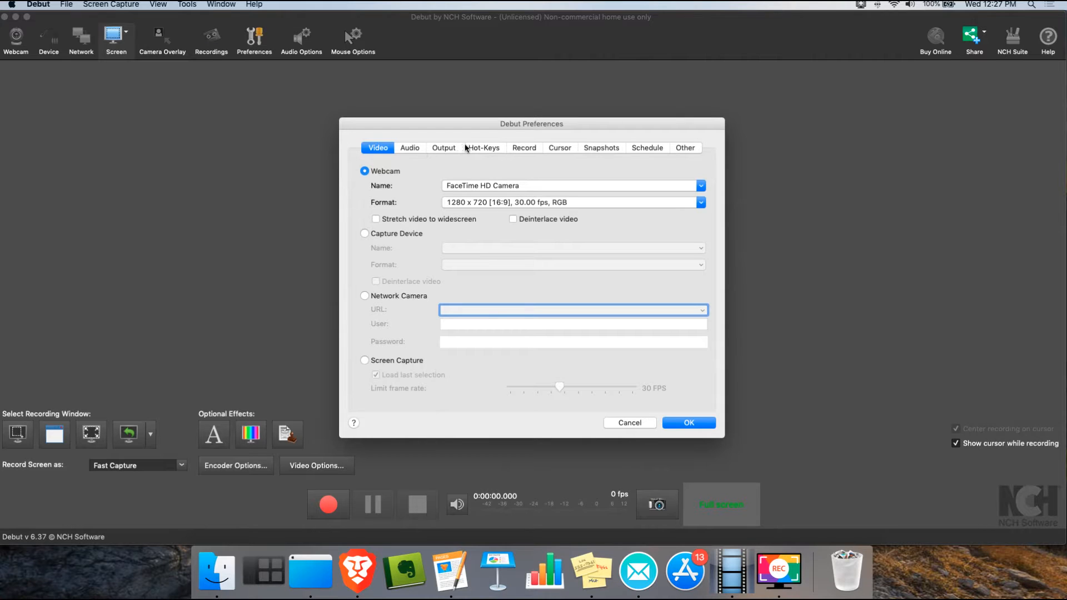
Capture audio from the [USB 0] Blue Snowball microphone and close preferences
left_click(409, 148)
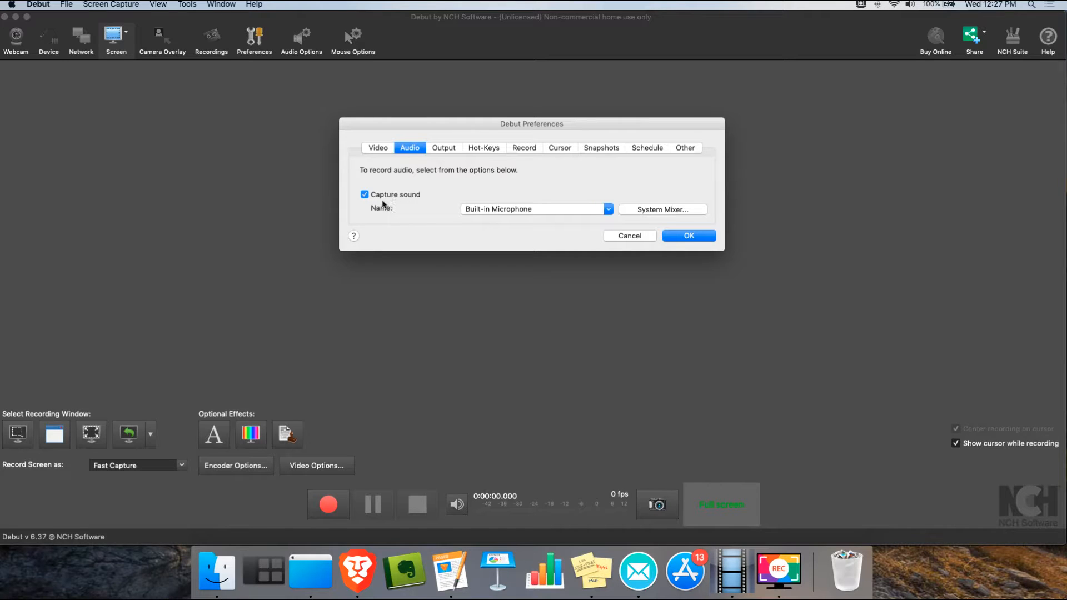
mouse_move(569, 208)
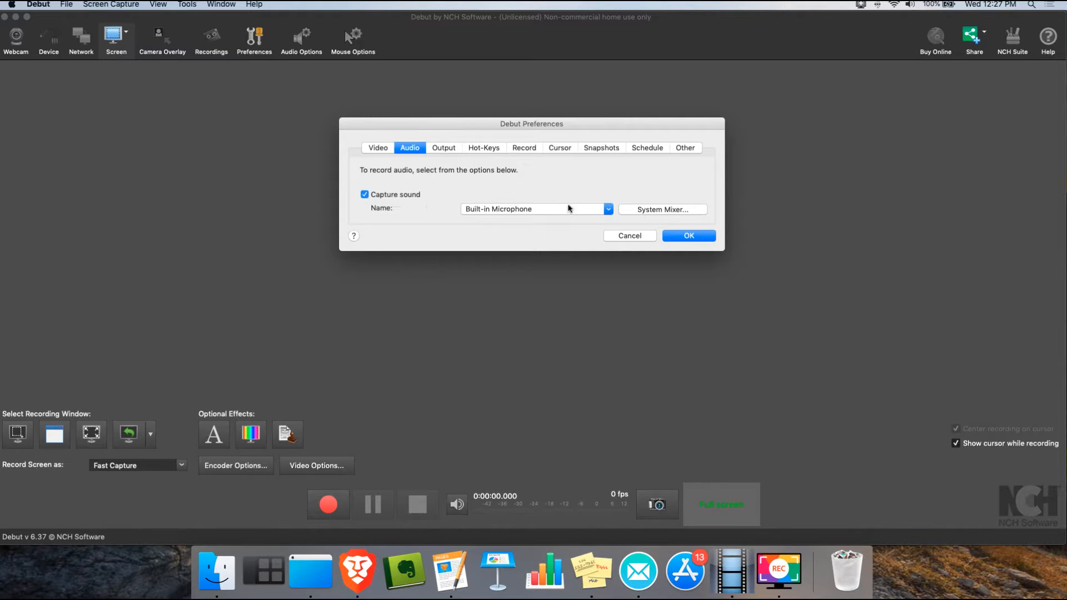
left_click(606, 209)
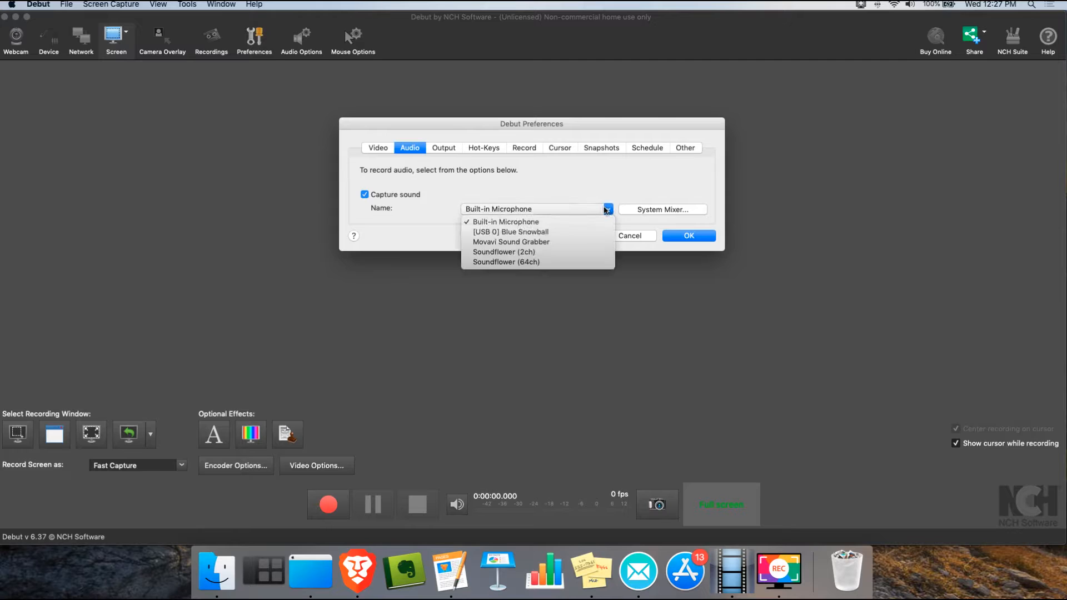
mouse_move(594, 215)
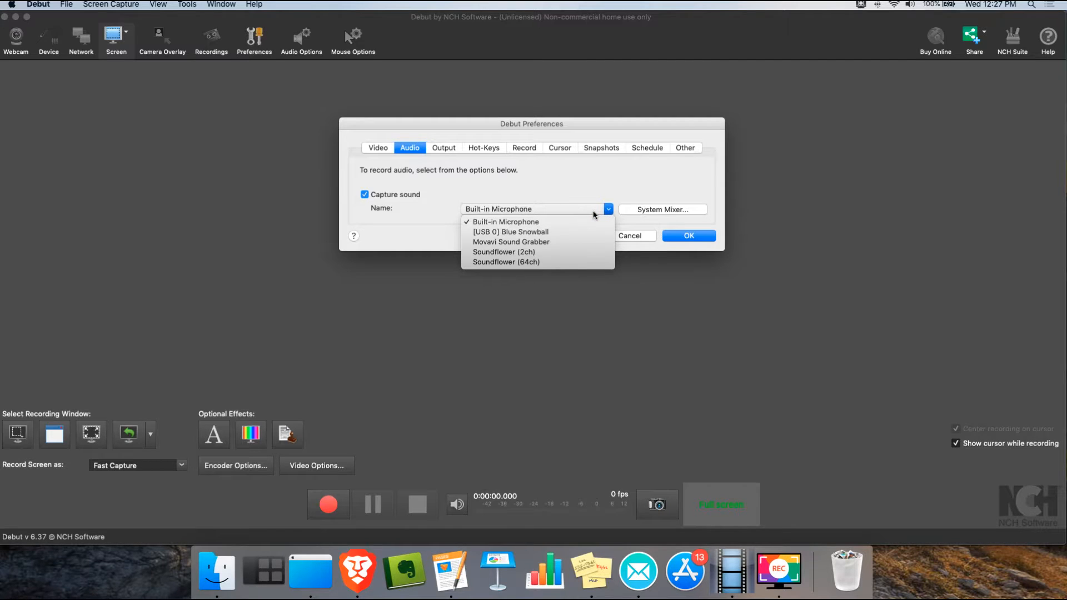
mouse_move(558, 231)
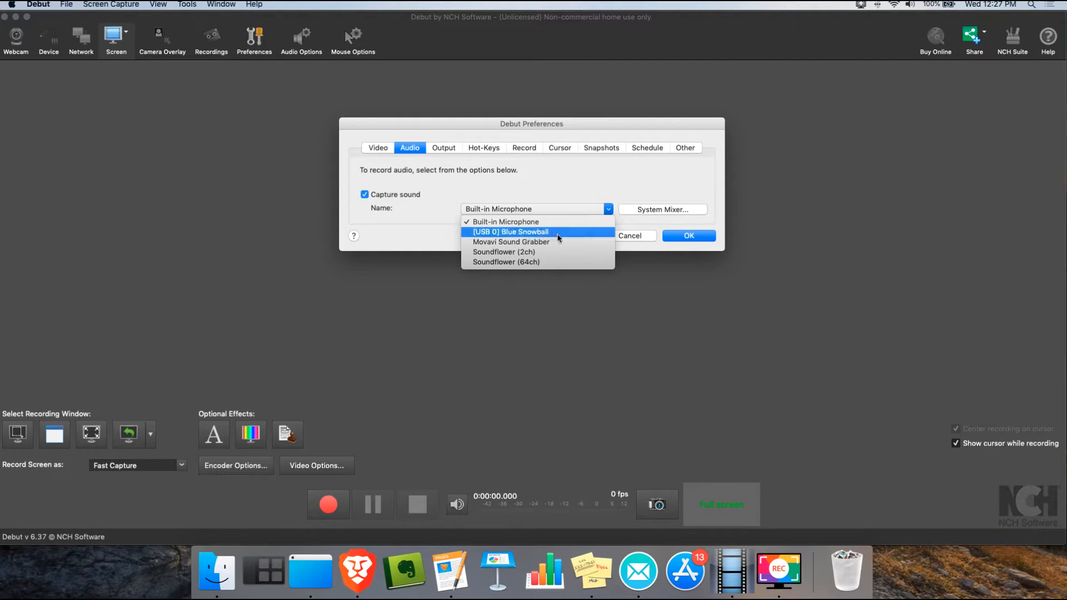
left_click(503, 222)
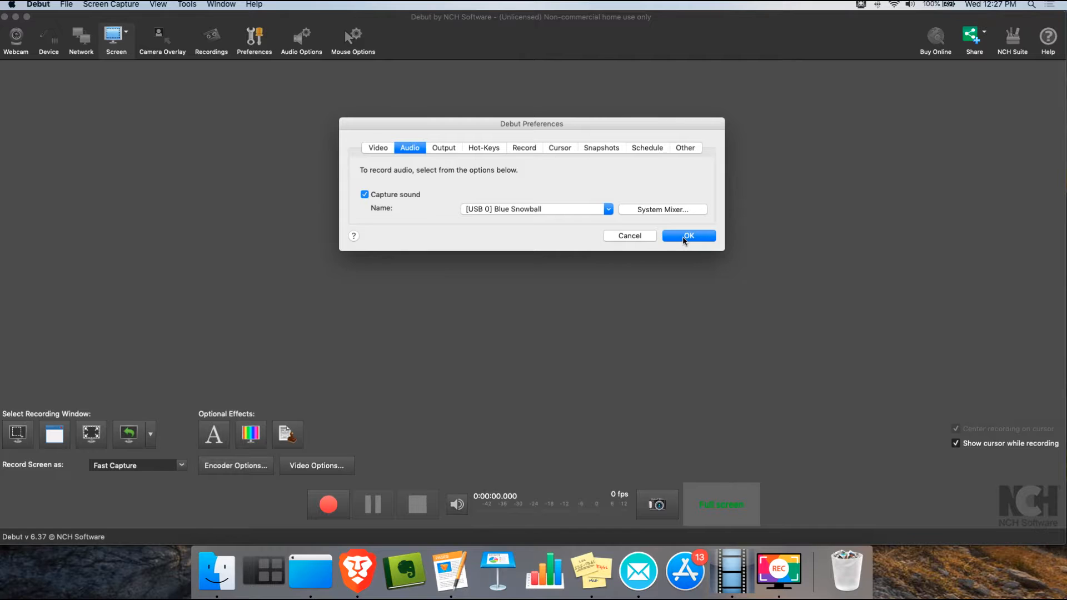
left_click(688, 235)
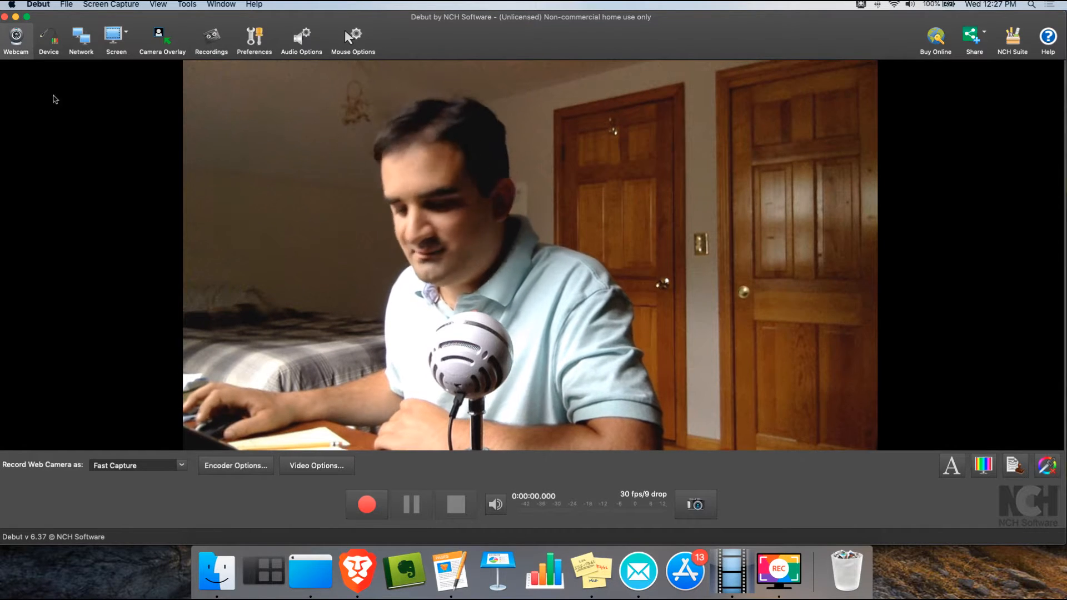
mouse_move(224, 304)
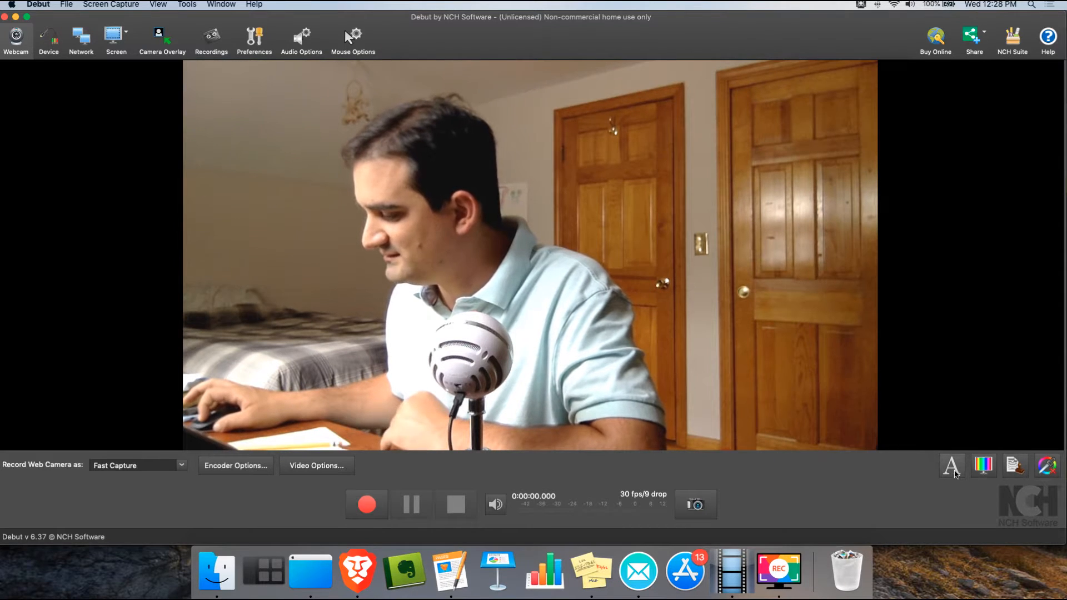
Add a text caption reading 'Prevalent Arts' over the webcam video
left_click(951, 465)
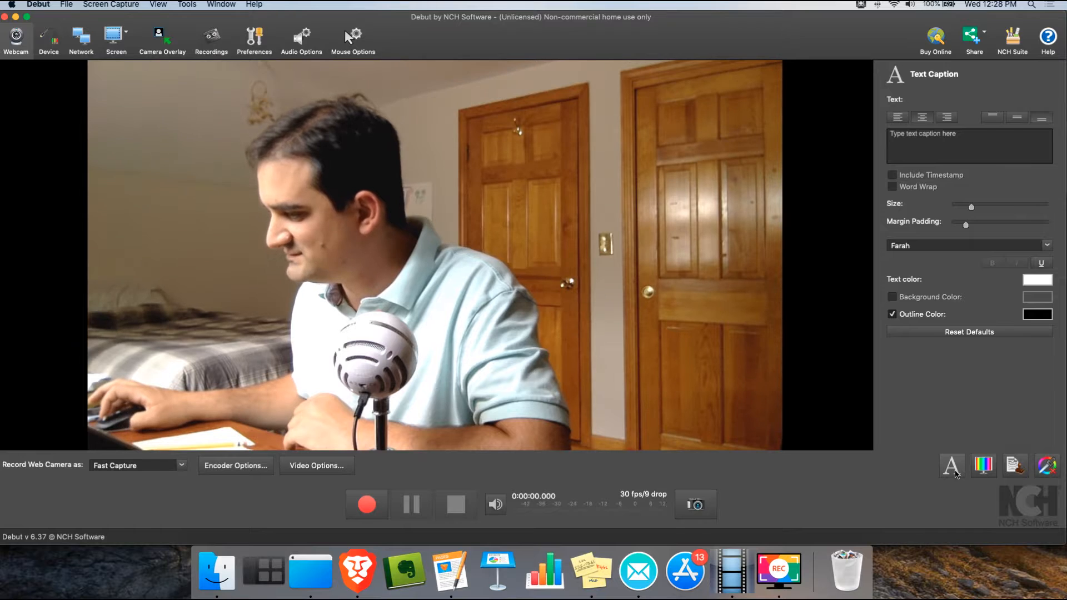
left_click(967, 145)
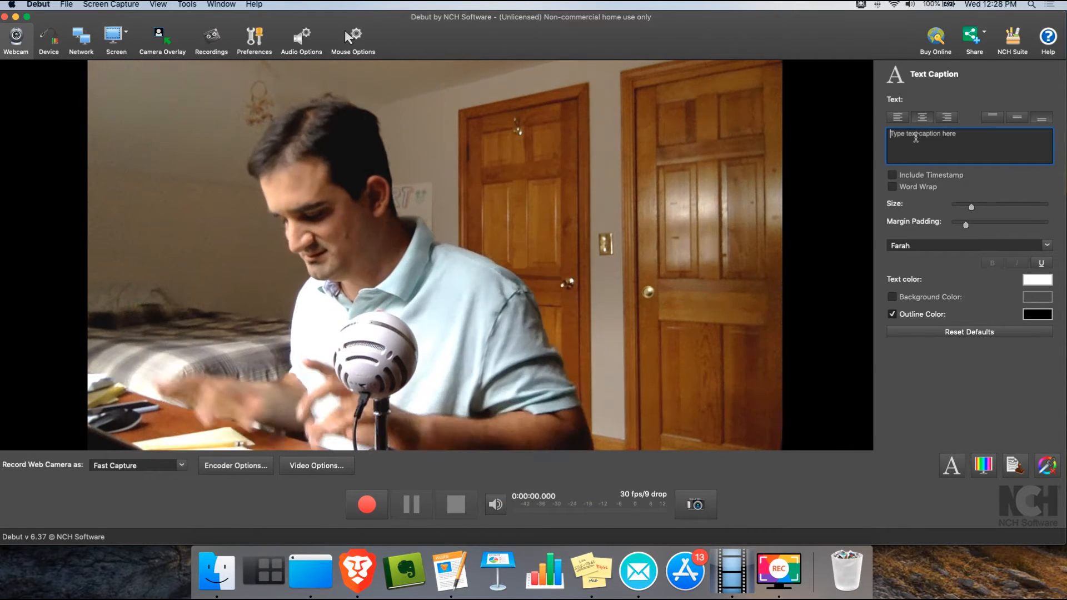
type("Pre")
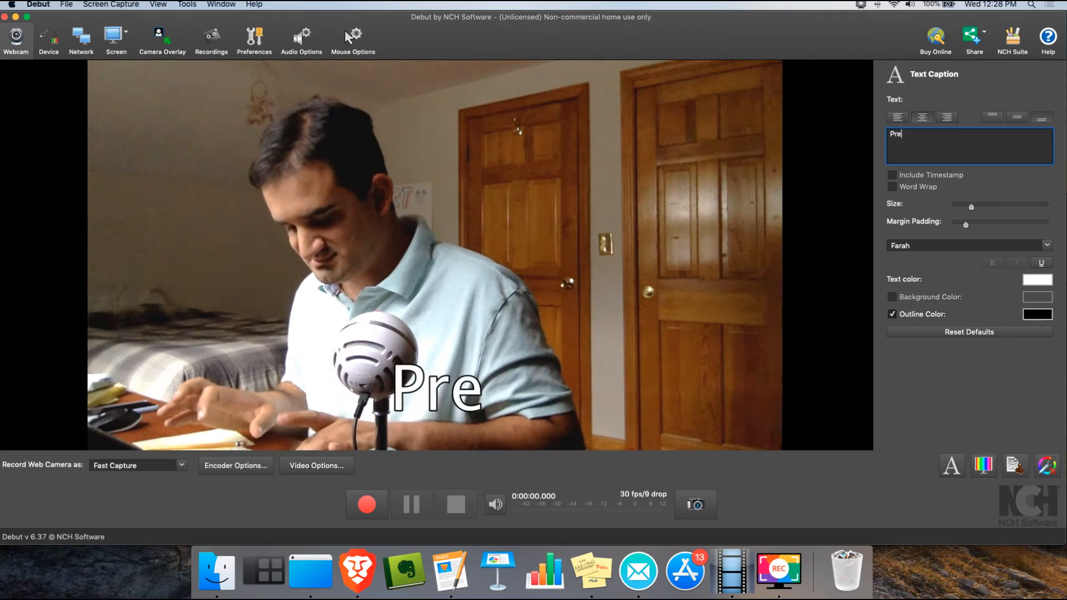
type("valent")
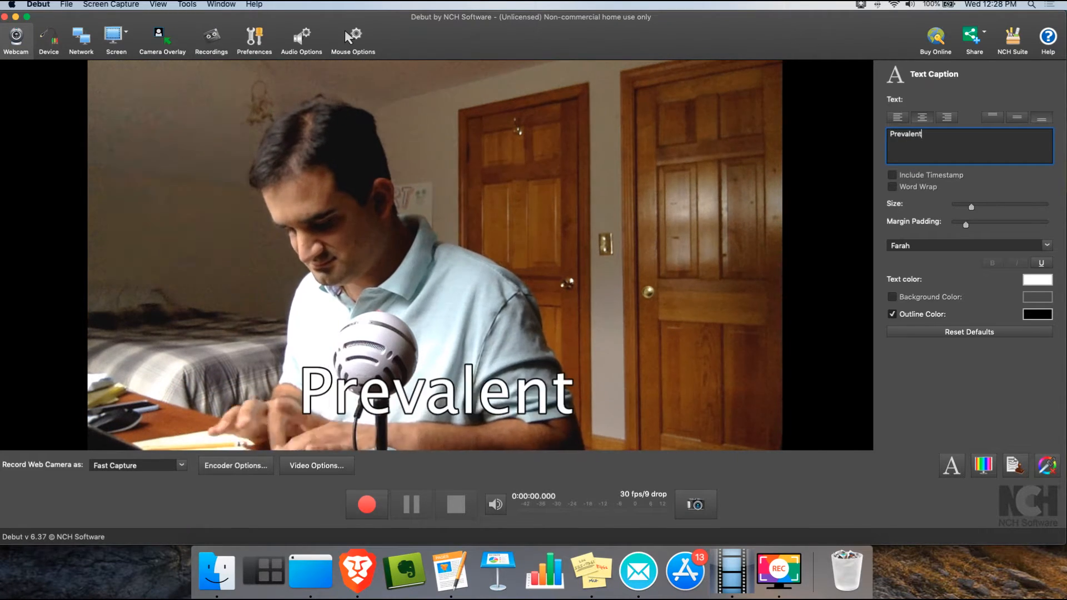
type("Arts")
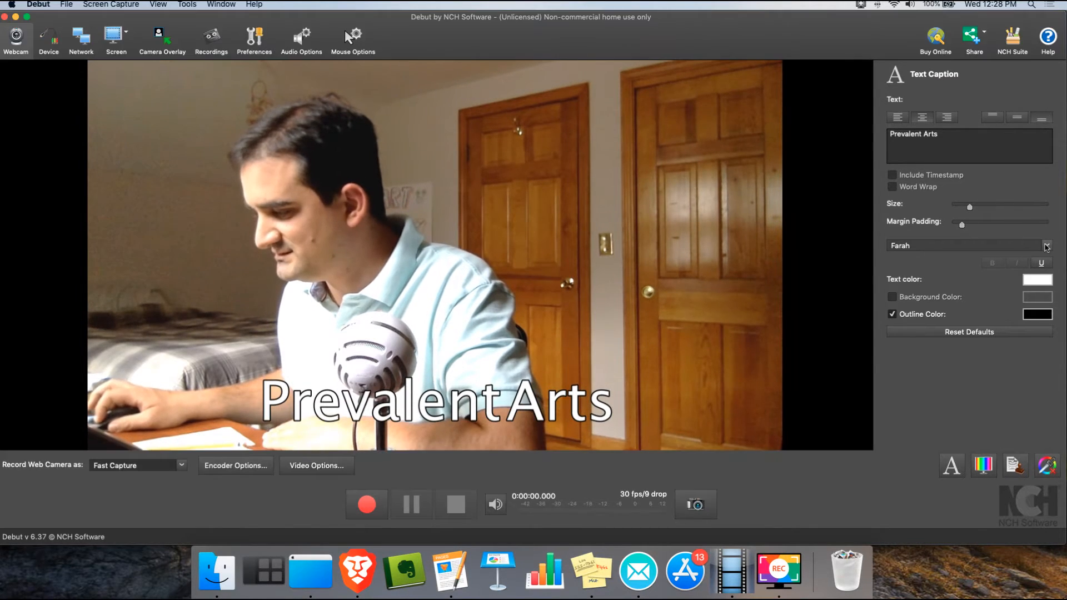
Change the caption font to Al Tarikh
left_click(1047, 245)
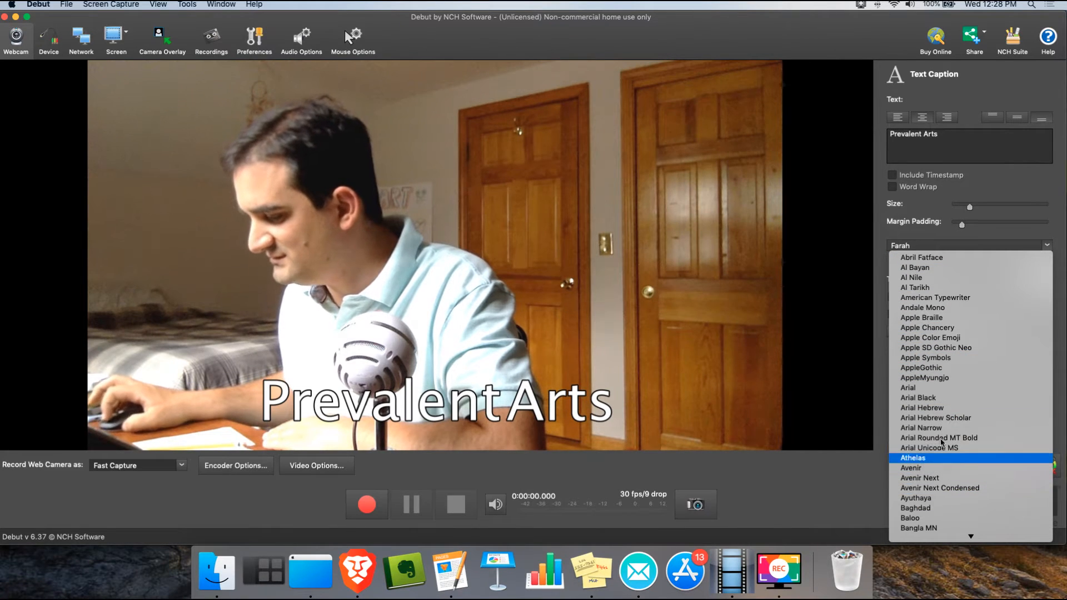
mouse_move(937, 417)
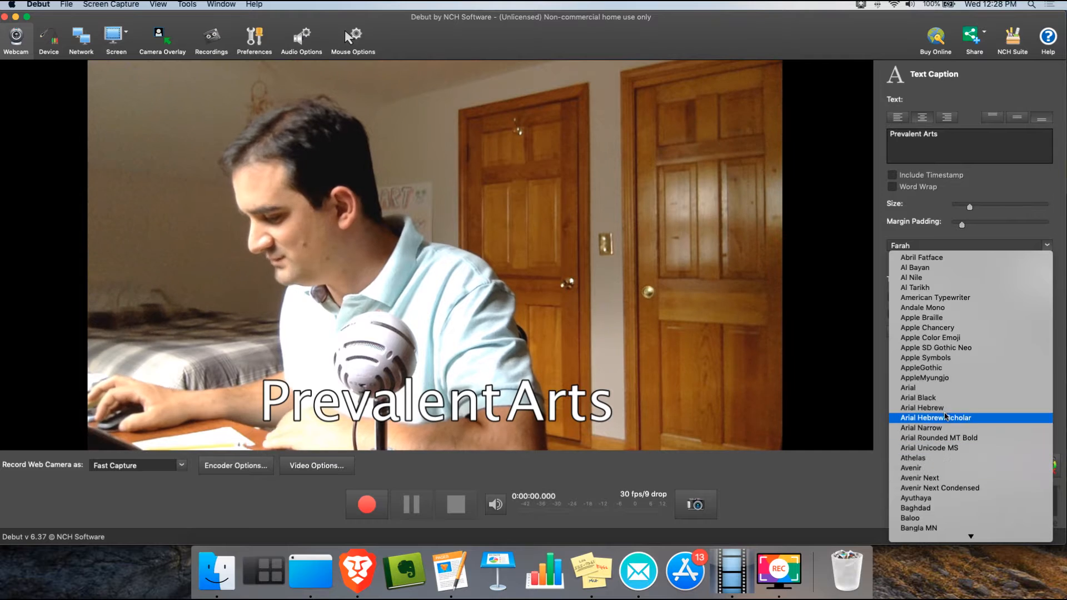
scroll("down", 3)
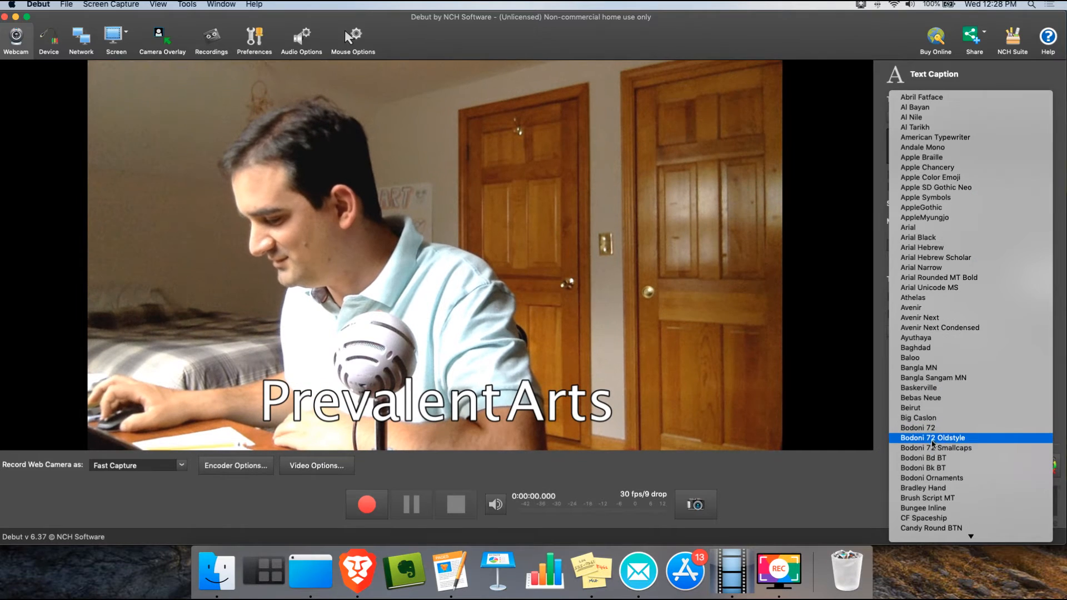
left_click(915, 348)
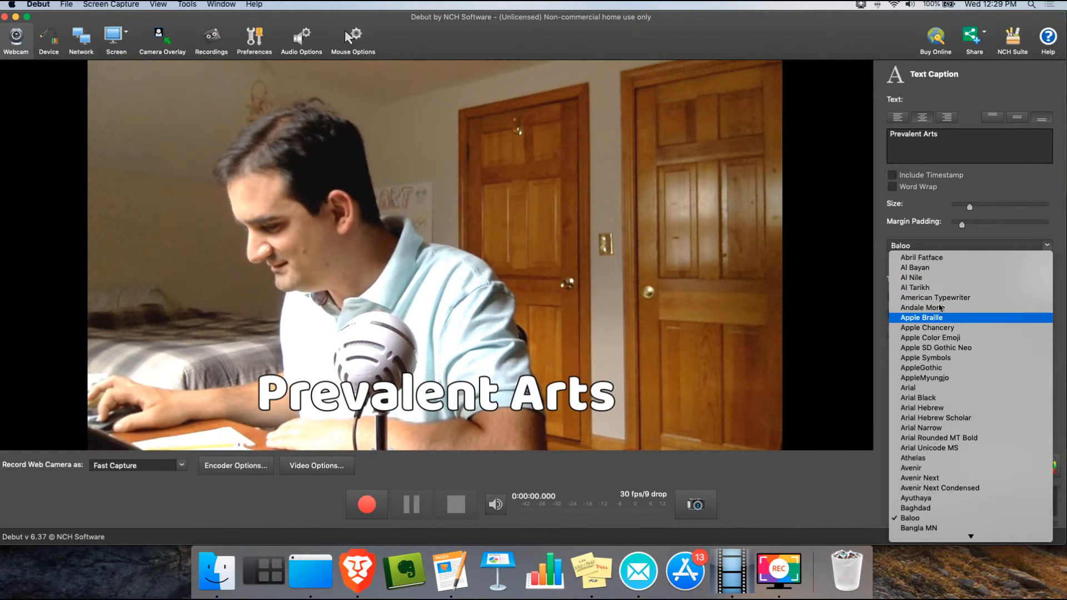
left_click(914, 287)
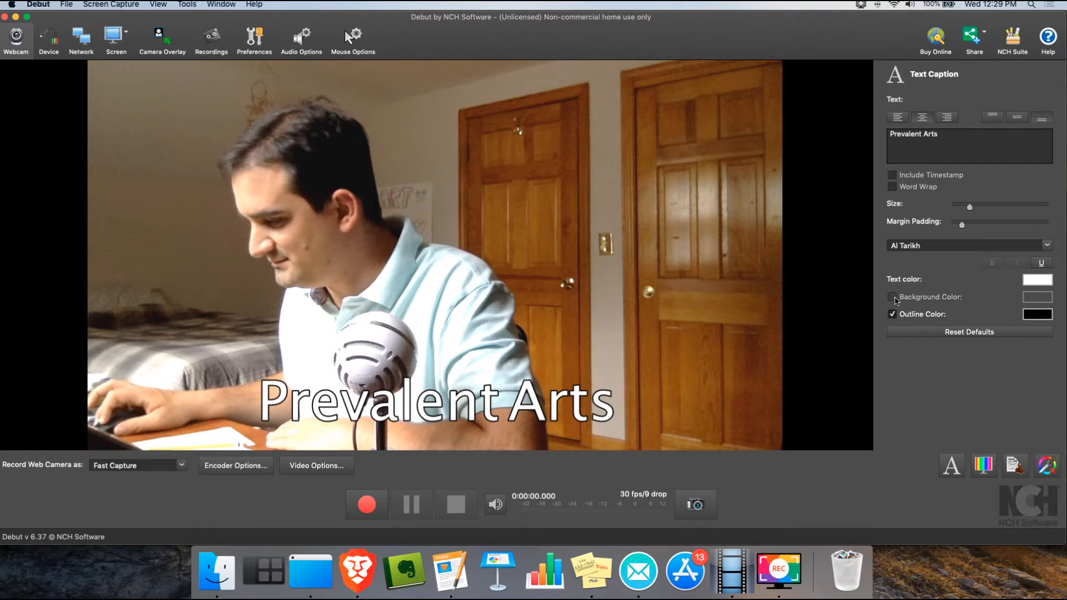
Toggle the caption's black background on and off, then reopen the caption settings
left_click(892, 297)
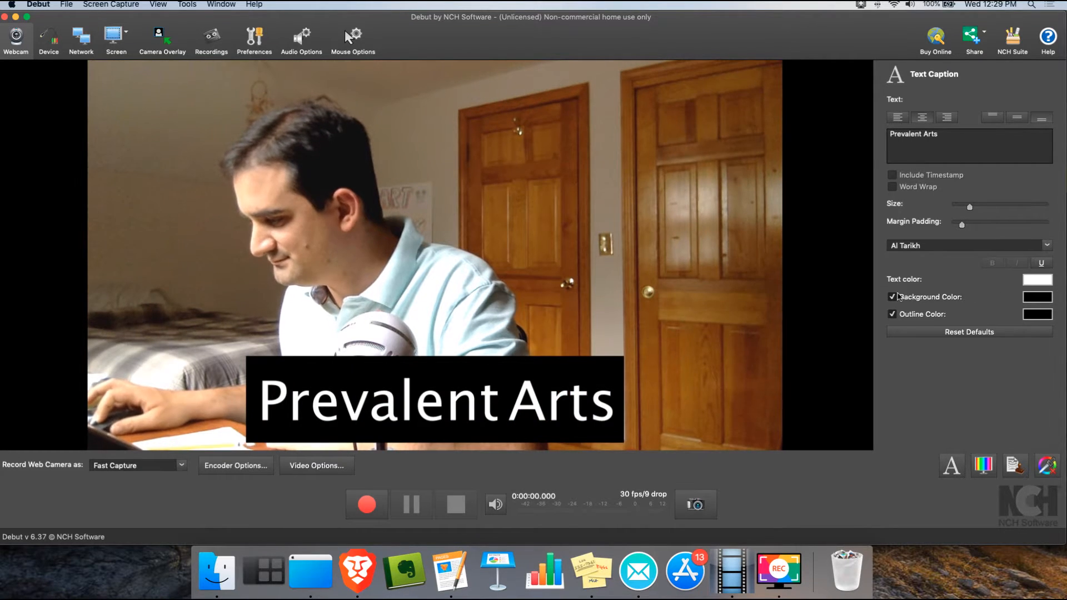
left_click(892, 297)
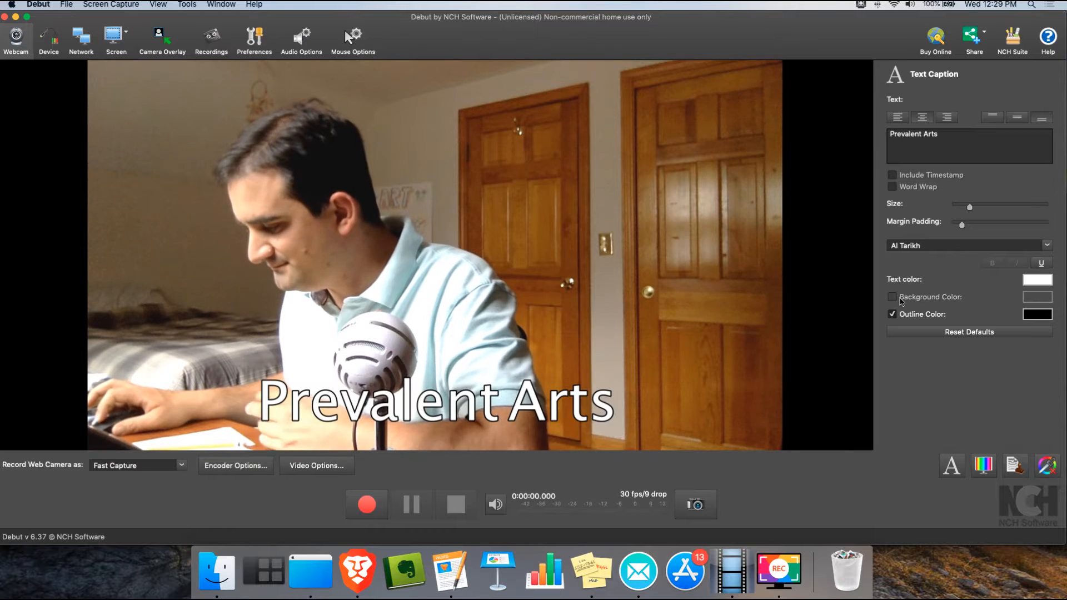
left_click(951, 465)
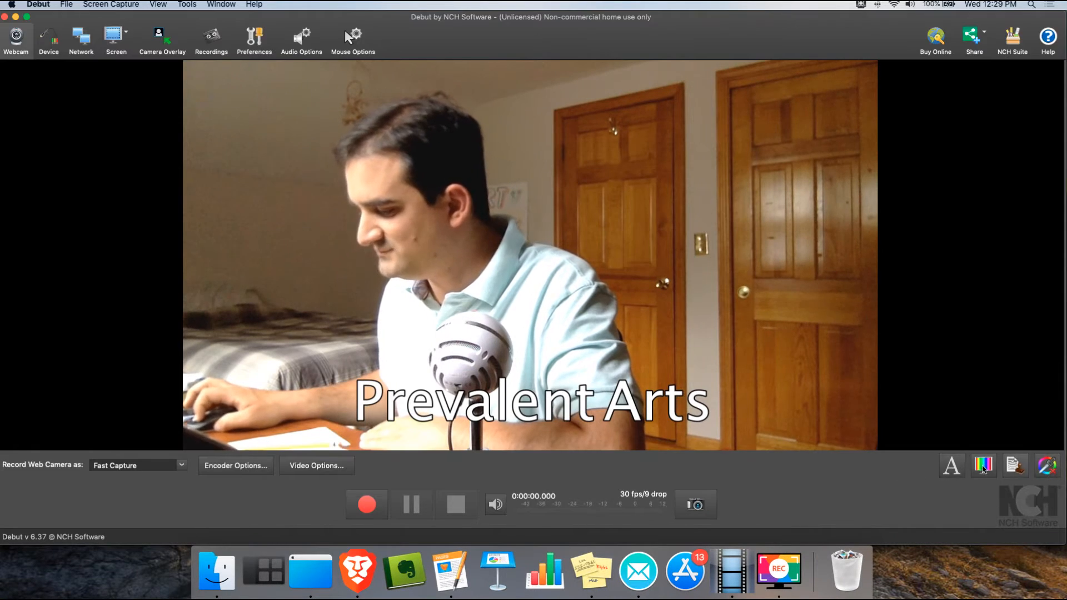
left_click(952, 465)
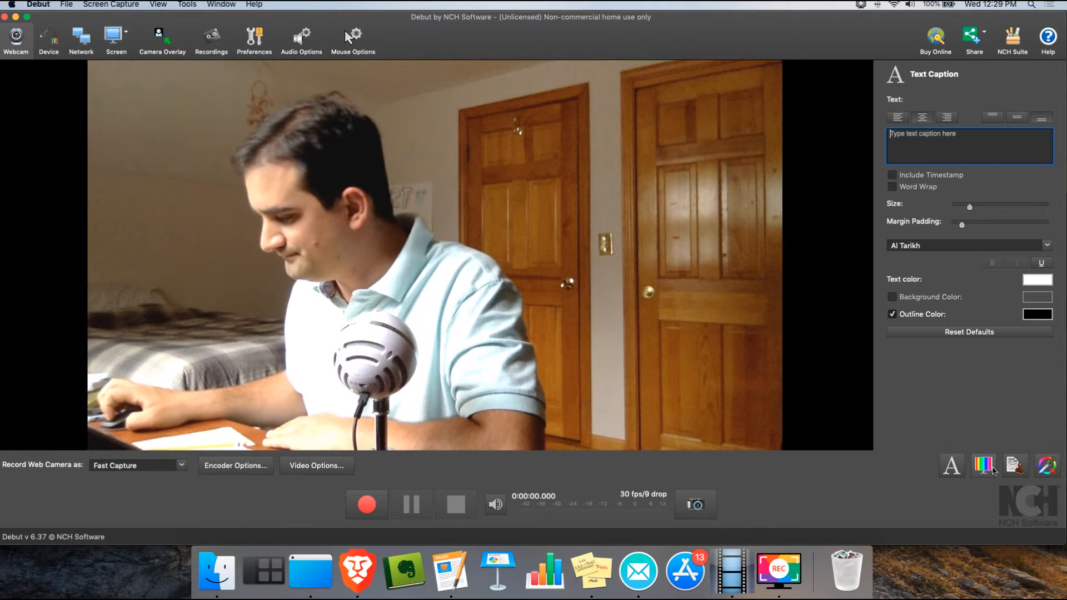
Lower gamma to 1.44 and preview the black-and-white and negative filters
left_click(983, 466)
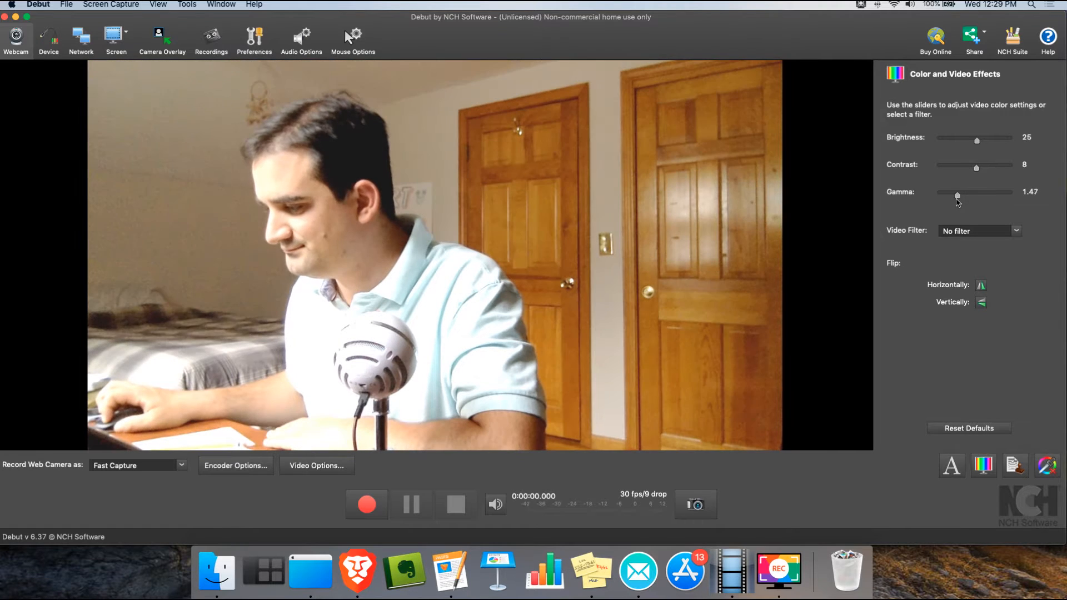
left_click(1015, 230)
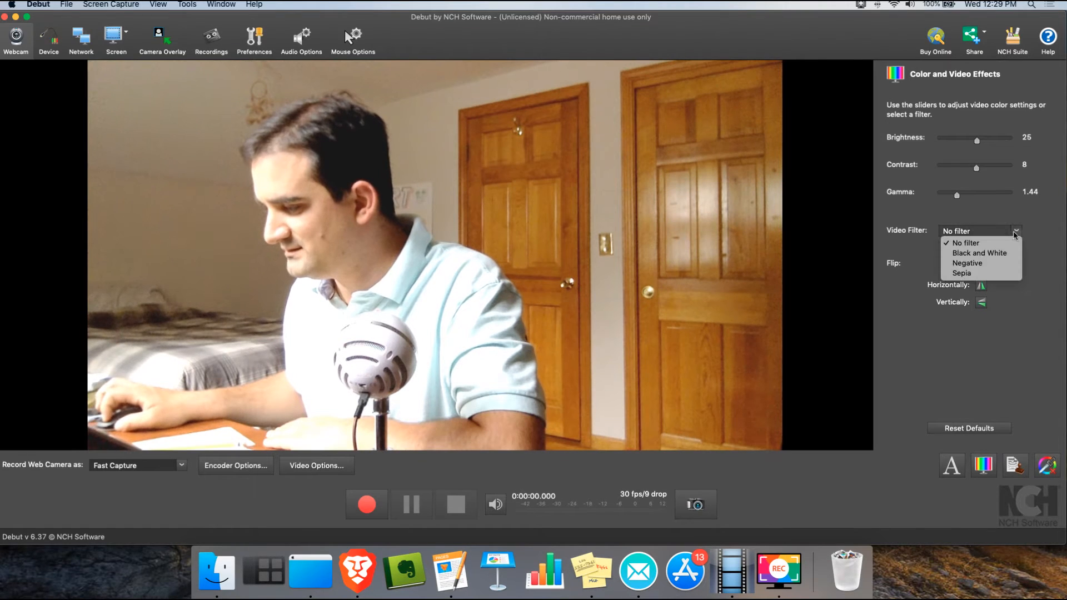
left_click(978, 252)
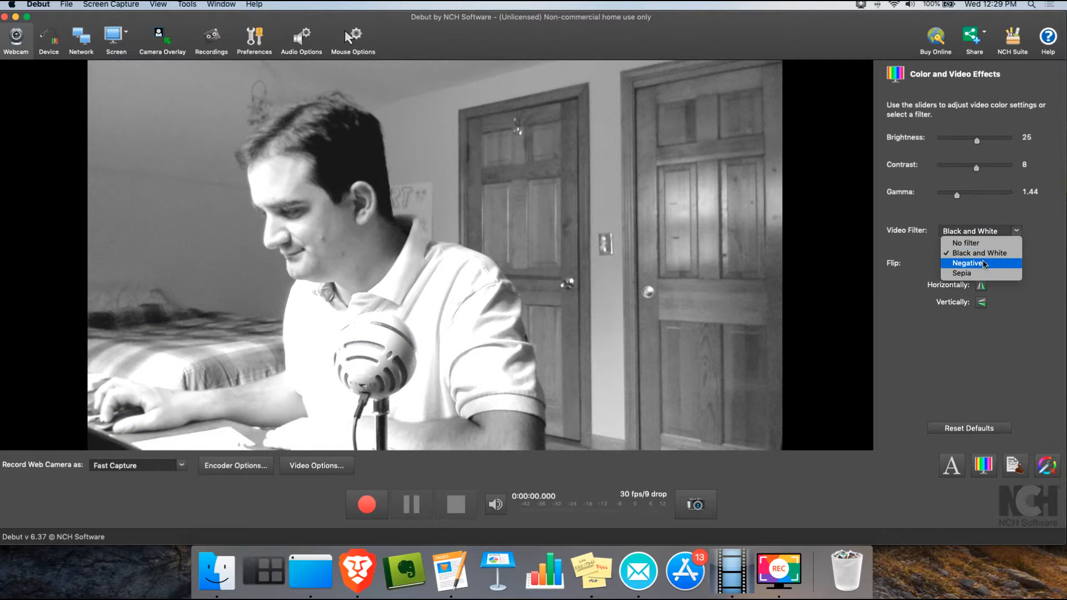
left_click(967, 263)
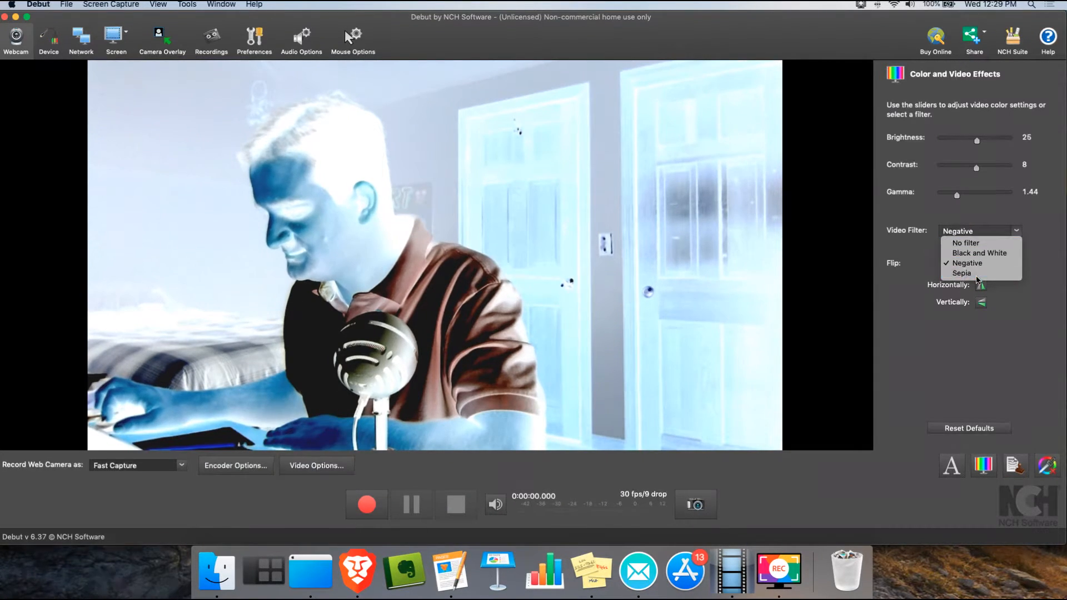
Try the sepia filter, reset to no filter, and test horizontal and vertical flips
left_click(961, 273)
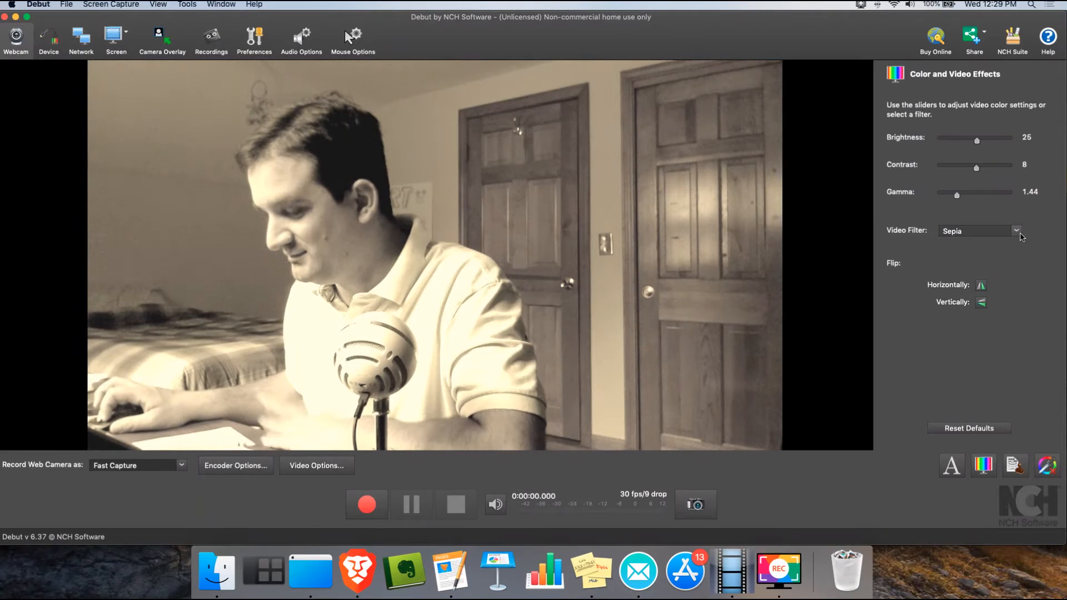
left_click(1015, 230)
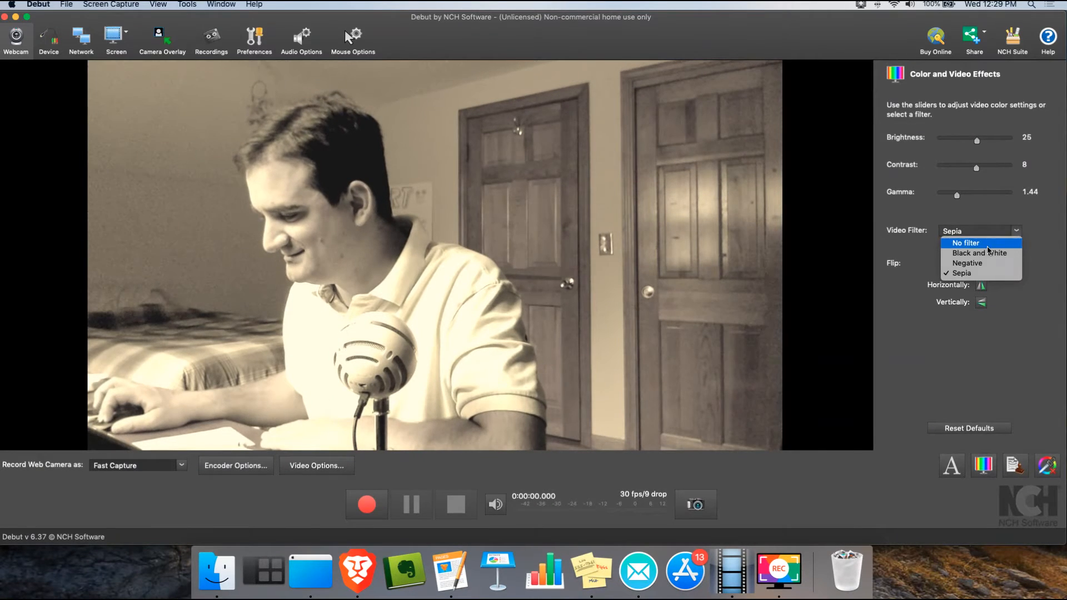
left_click(965, 243)
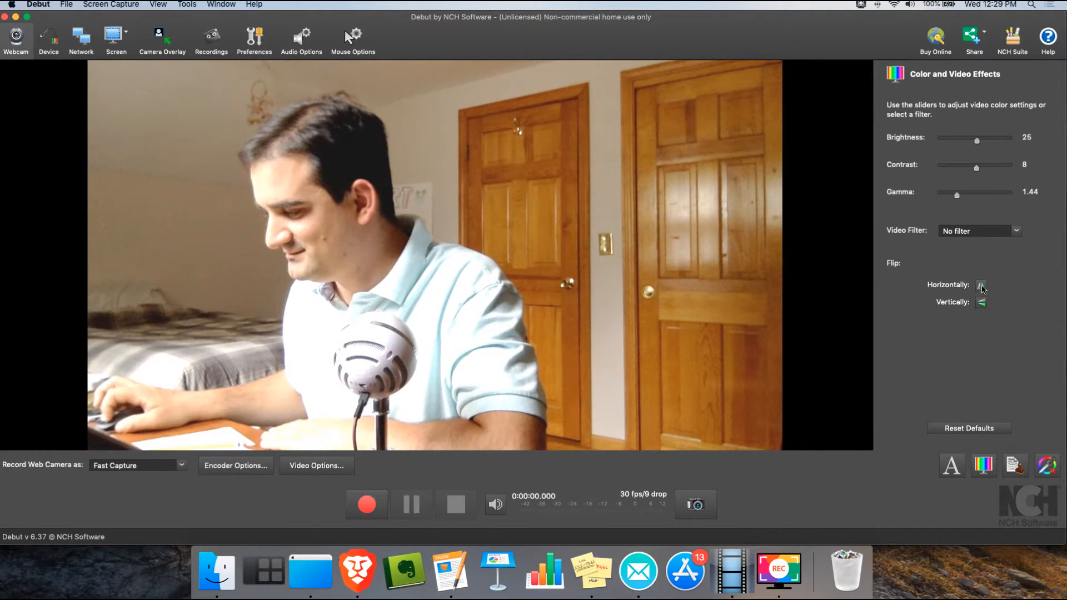
left_click(981, 302)
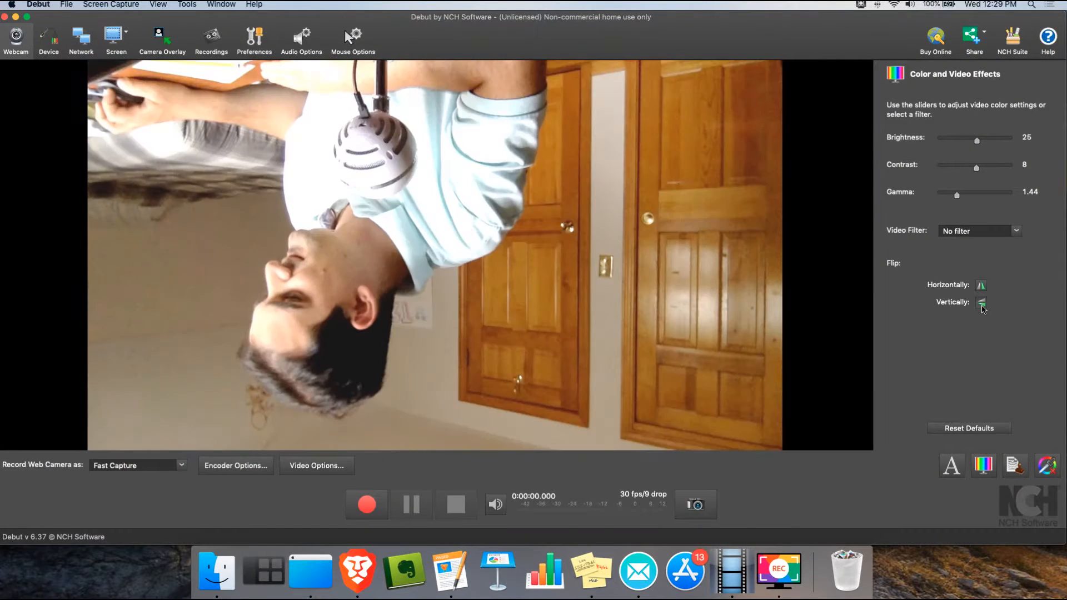
left_click(981, 303)
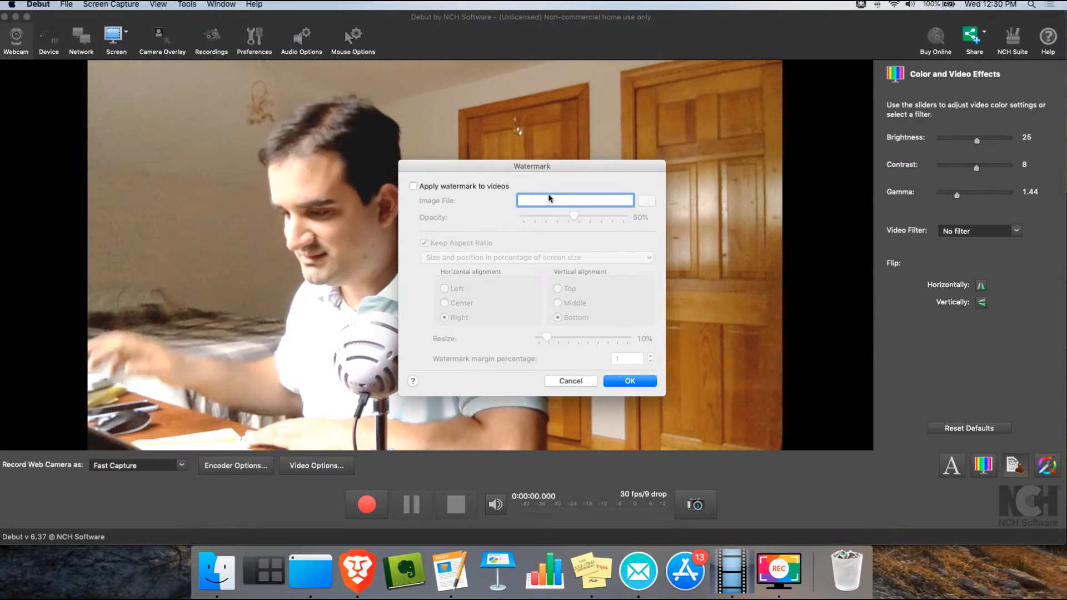
Tick and untick Apply watermark to videos, then cancel the Watermark dialog
left_click(413, 185)
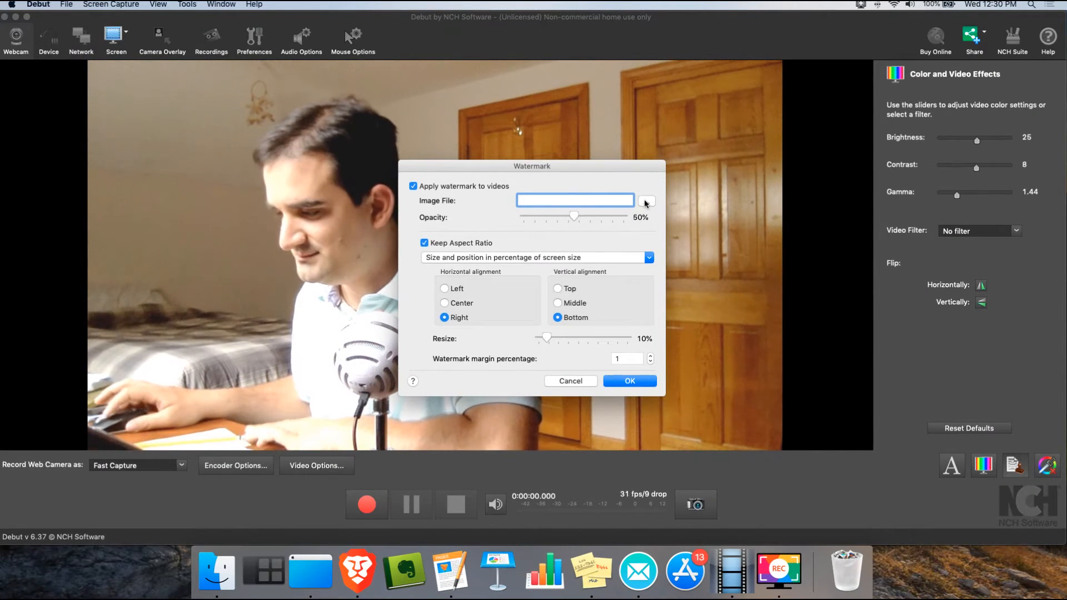
mouse_move(646, 202)
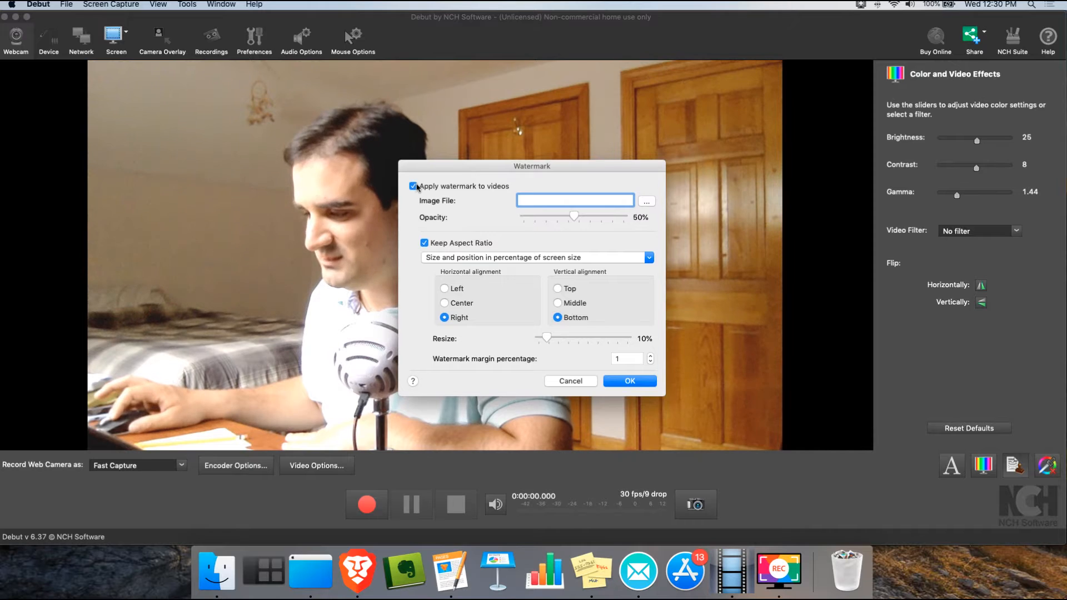
left_click(412, 186)
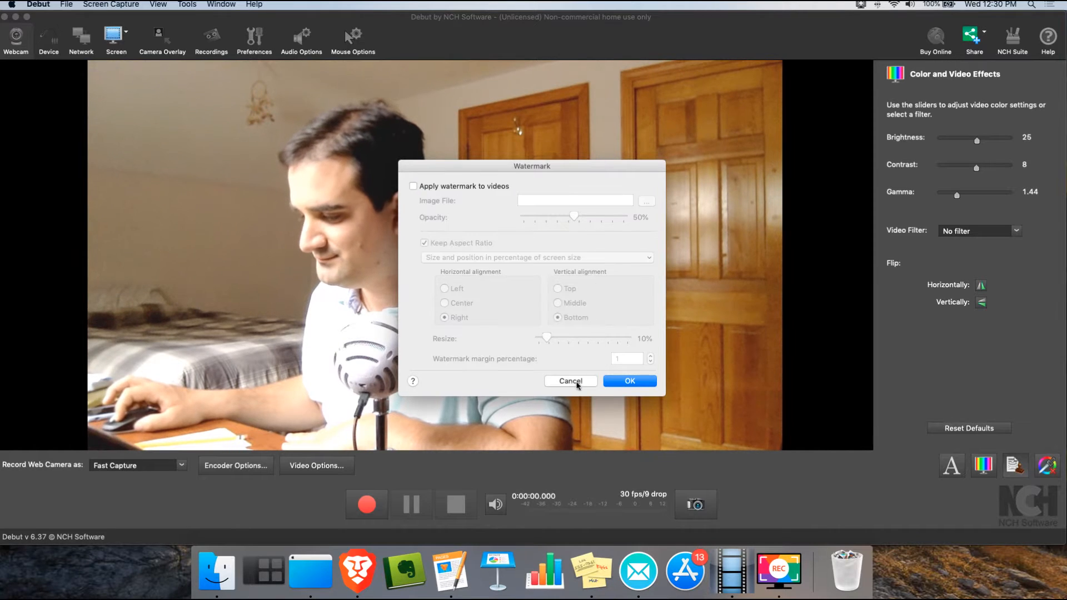
left_click(570, 380)
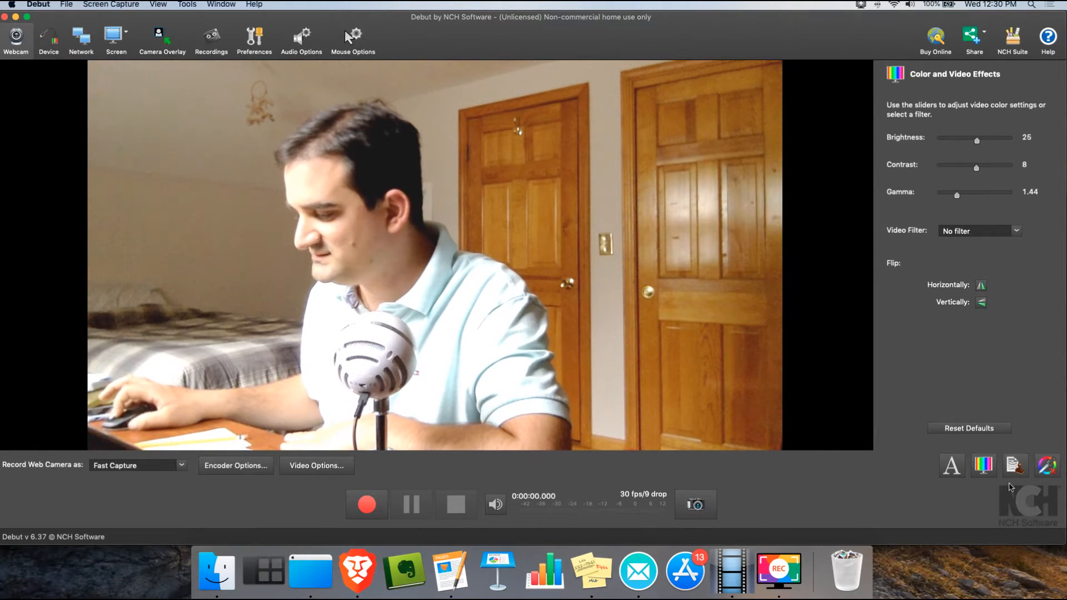
Toggle green screen off and on, and choose Video as the background option
left_click(1014, 466)
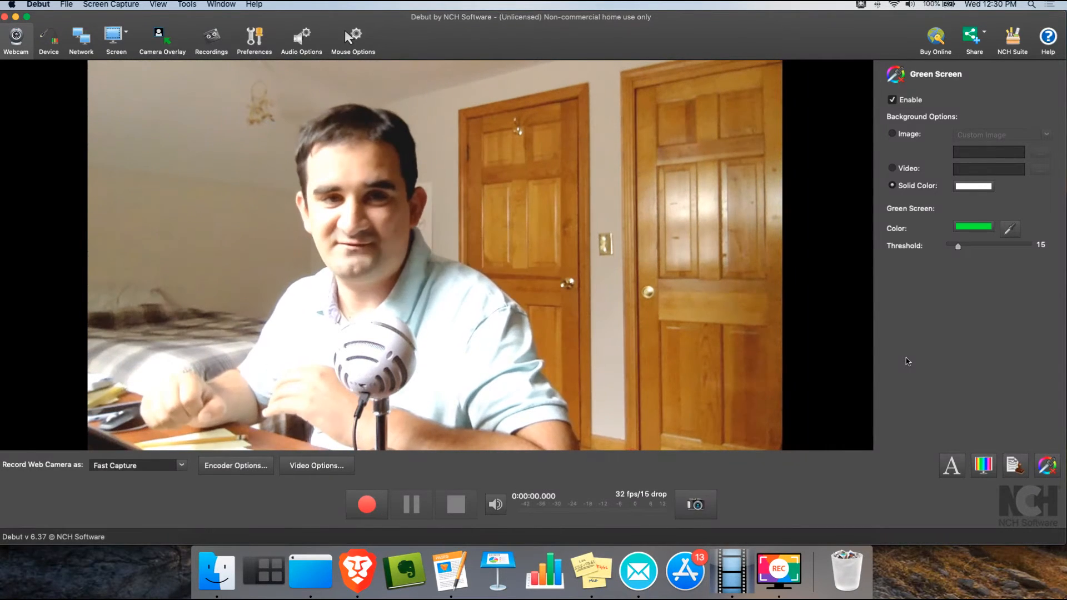
mouse_move(937, 155)
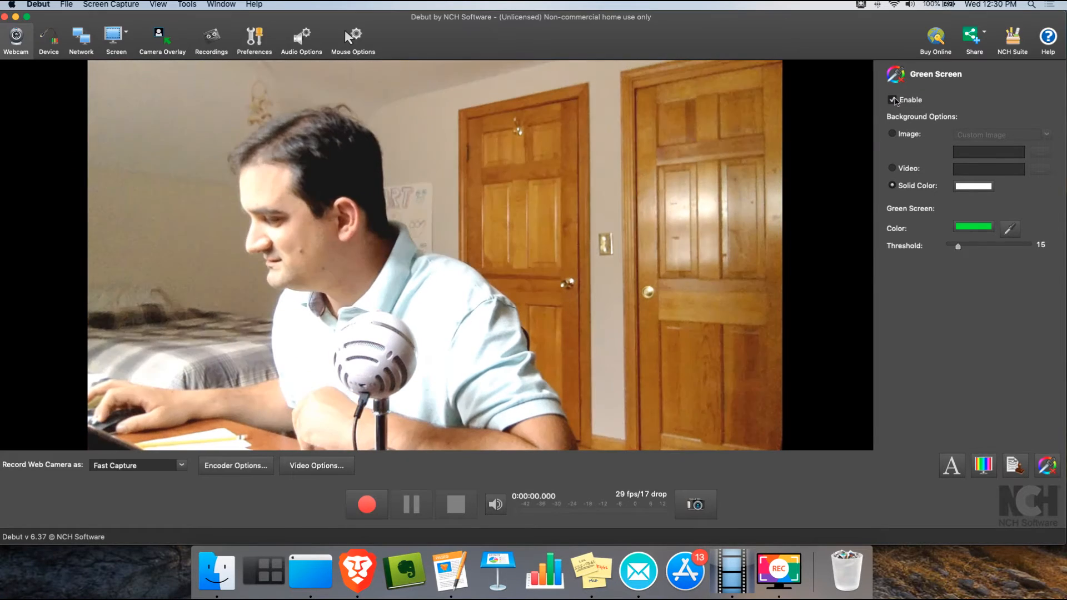
left_click(893, 100)
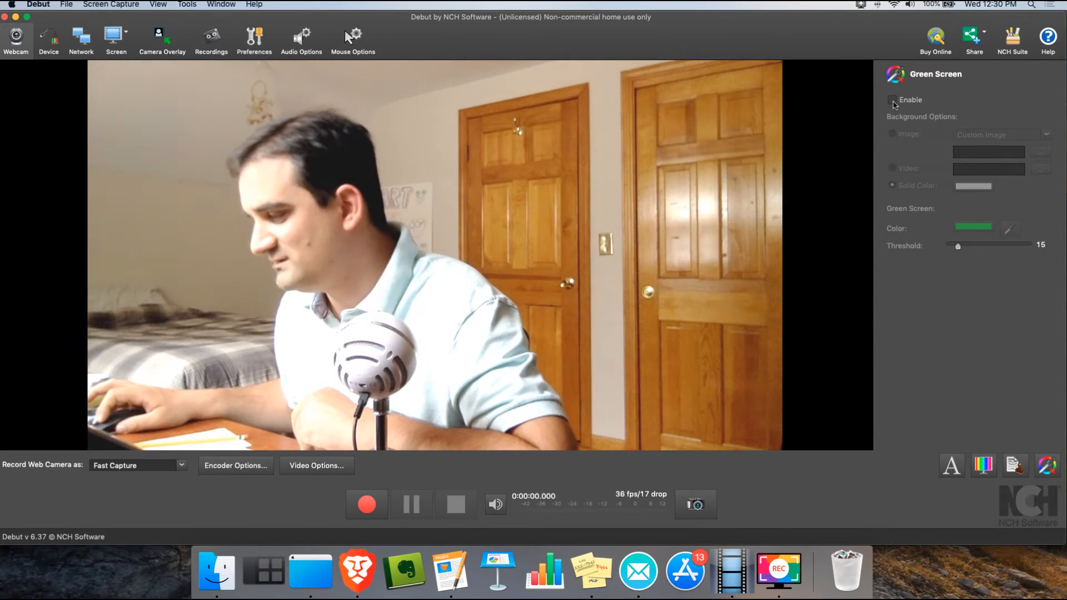
left_click(893, 99)
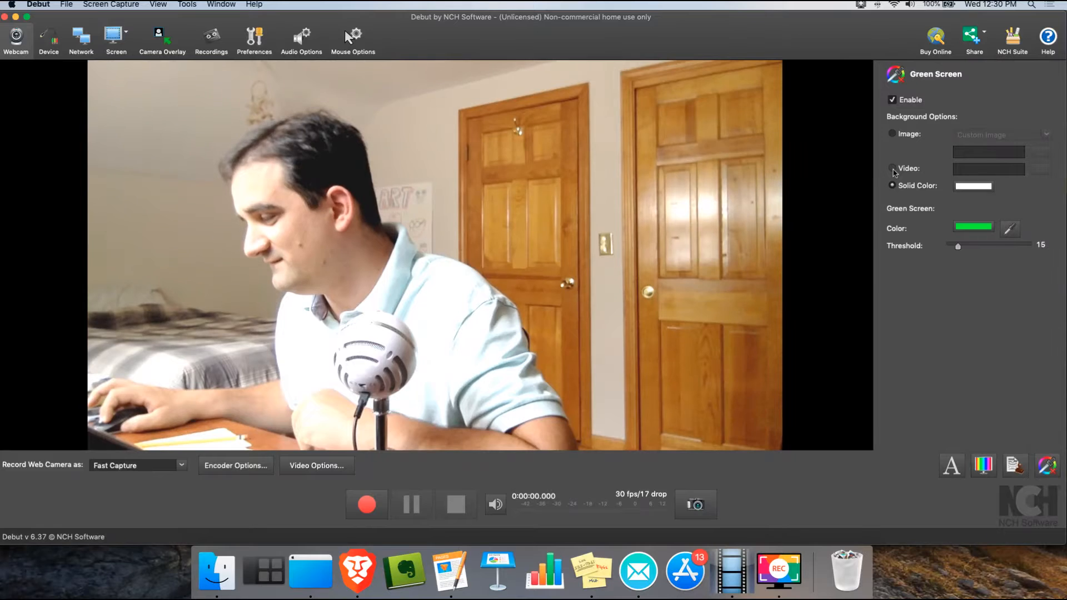
left_click(892, 168)
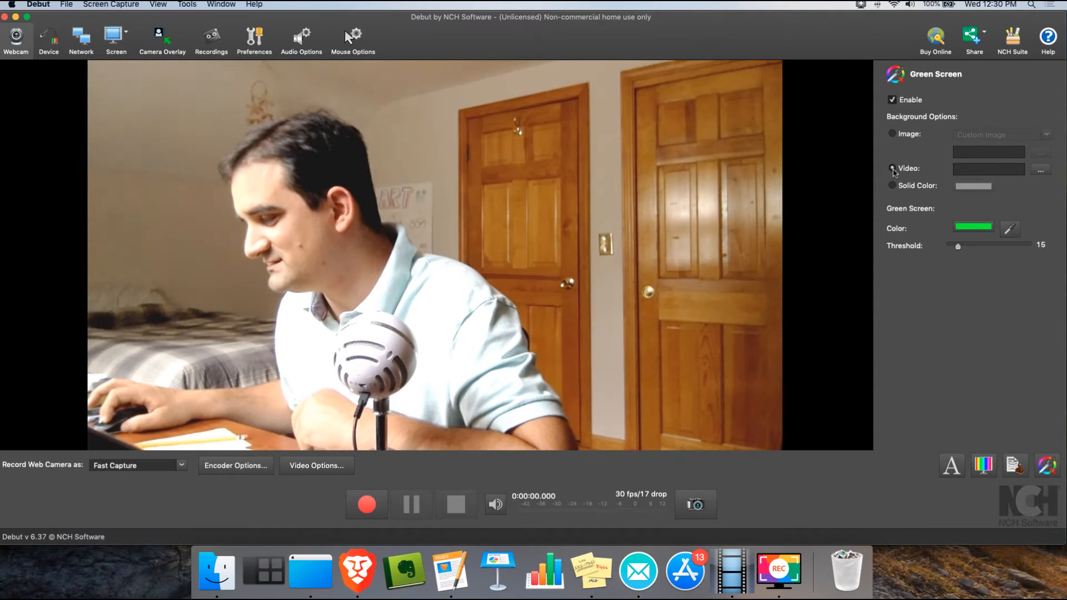
left_click(892, 168)
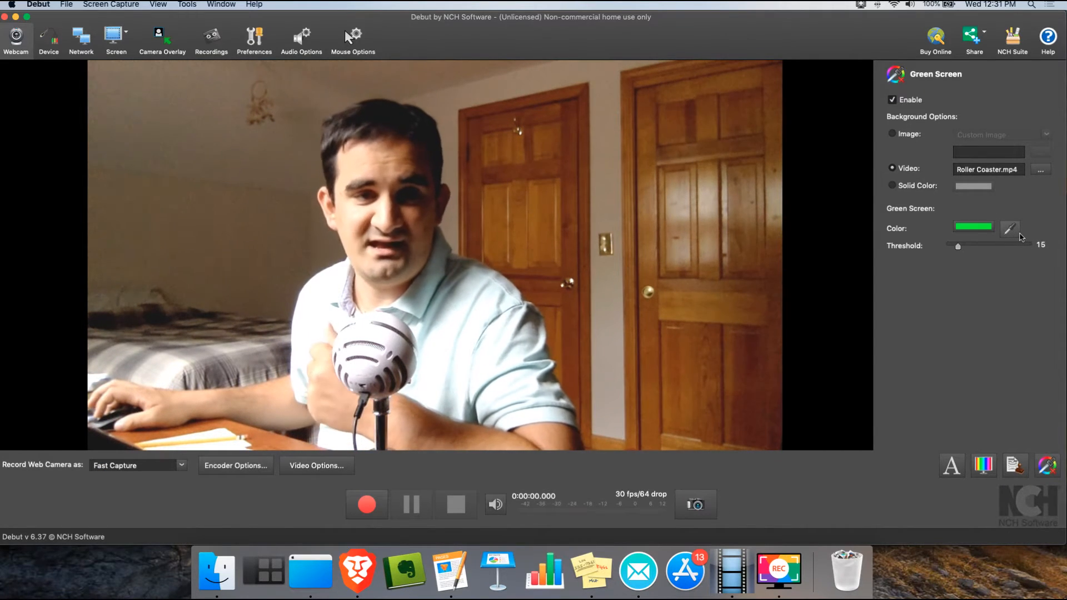
mouse_move(1009, 228)
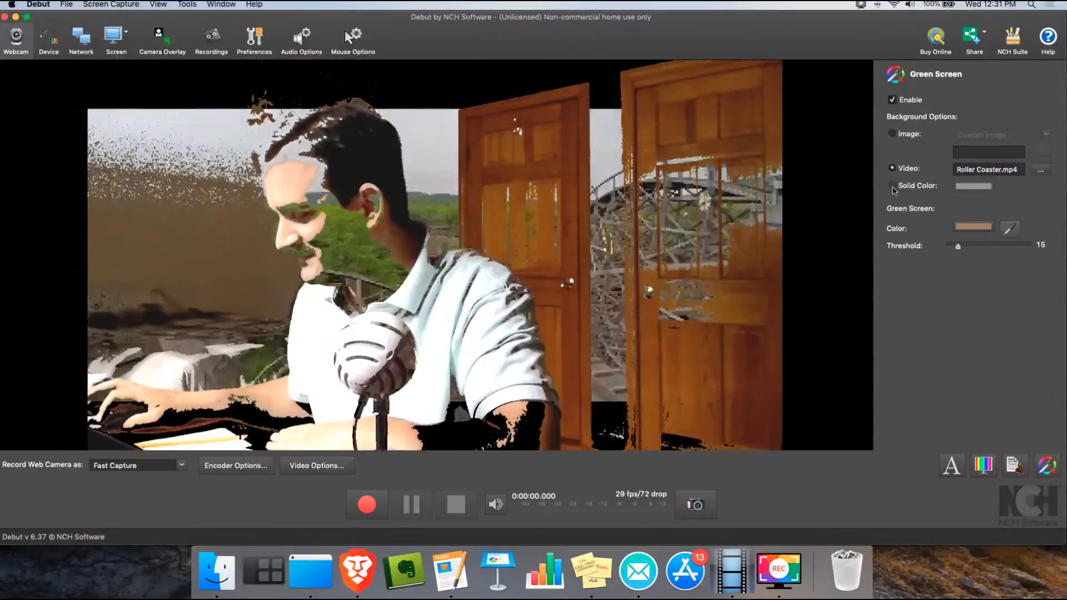
Try a Solid Color background, then turn green screen off, keeping Roller Coaster.mp4
left_click(892, 185)
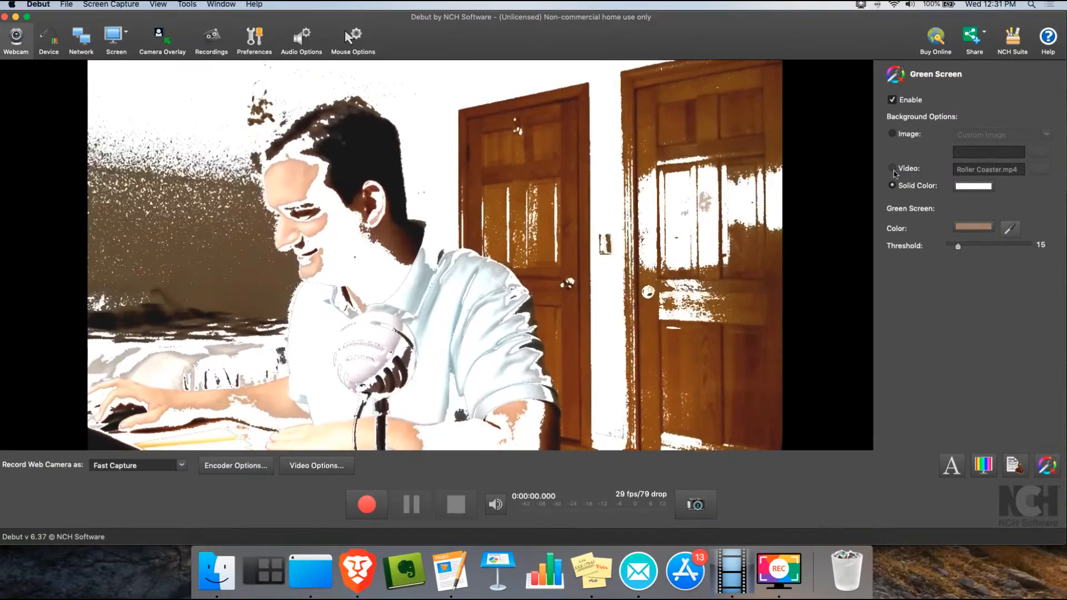
left_click(893, 99)
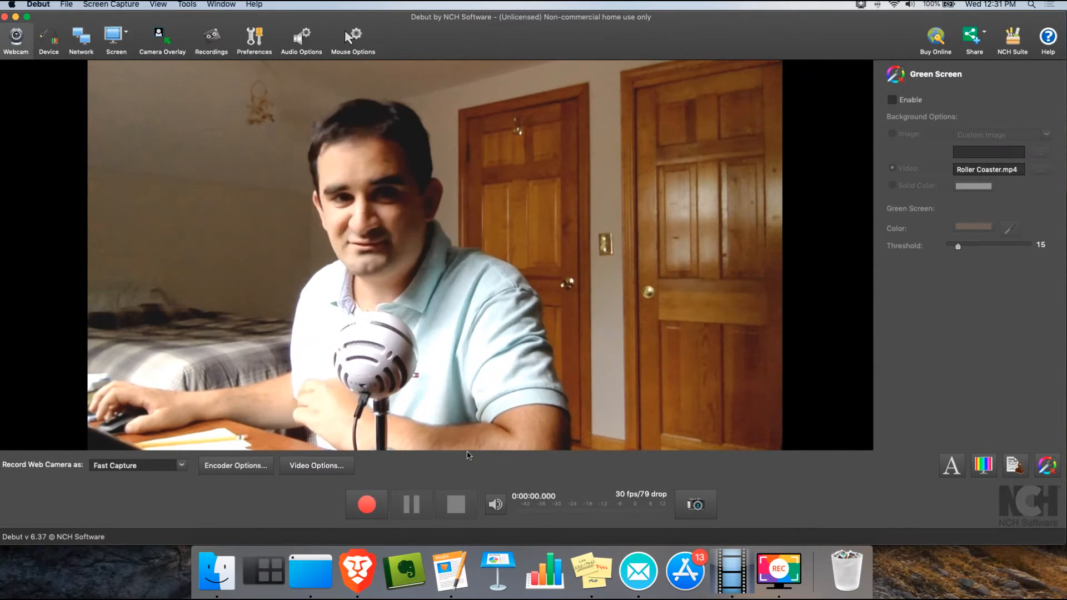
mouse_move(258, 390)
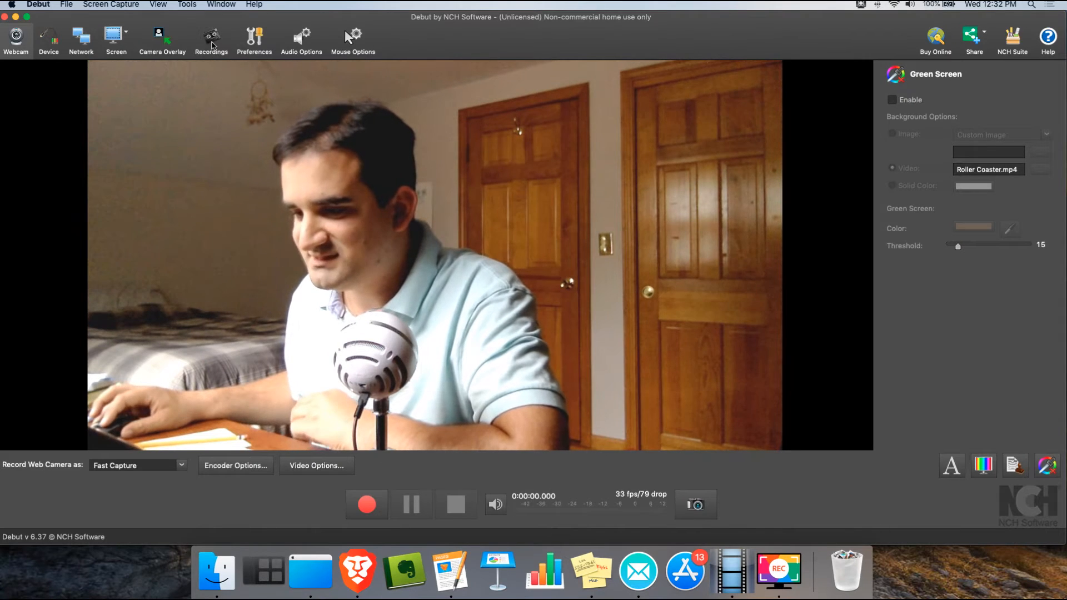
left_click(212, 40)
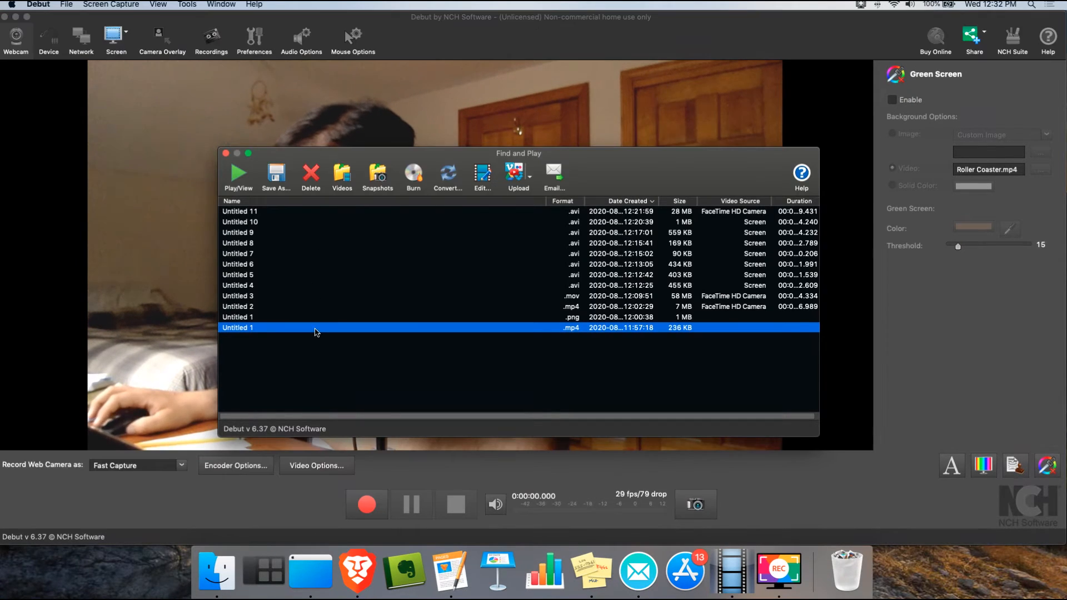
mouse_move(290, 312)
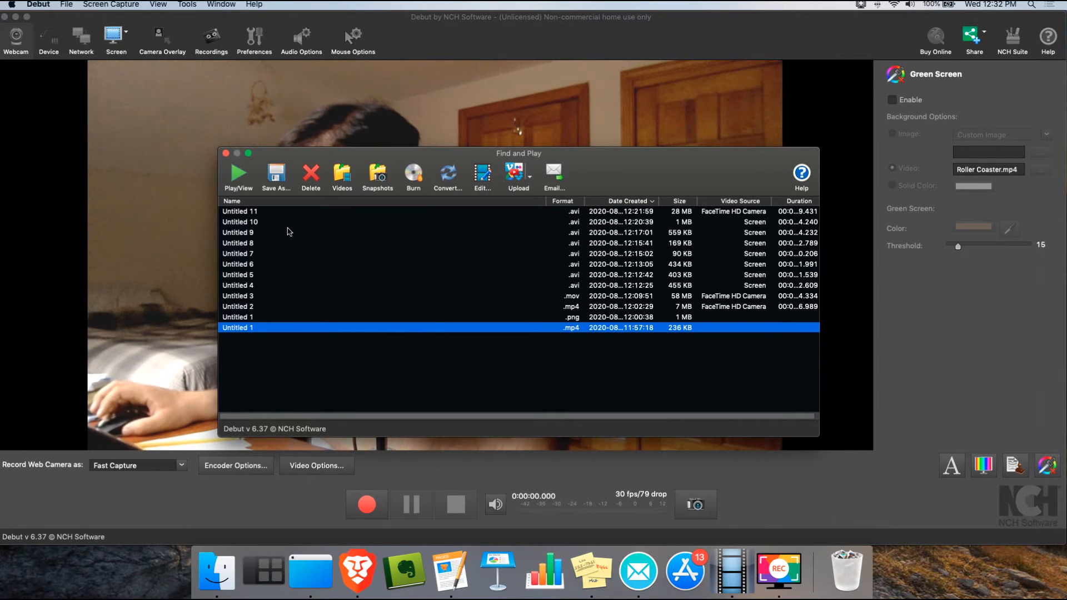
mouse_move(401, 179)
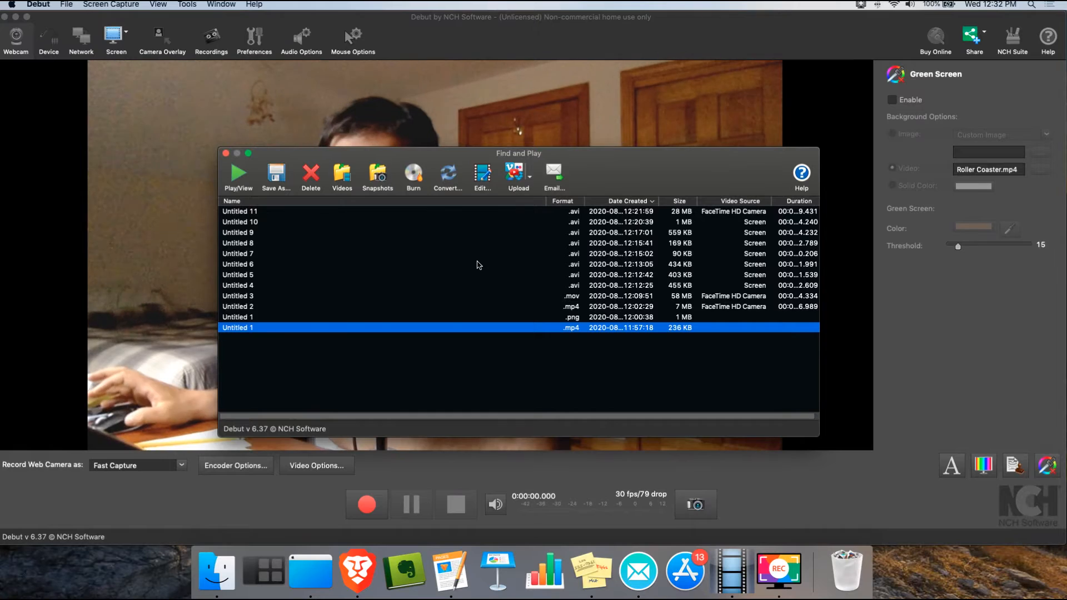
mouse_move(673, 172)
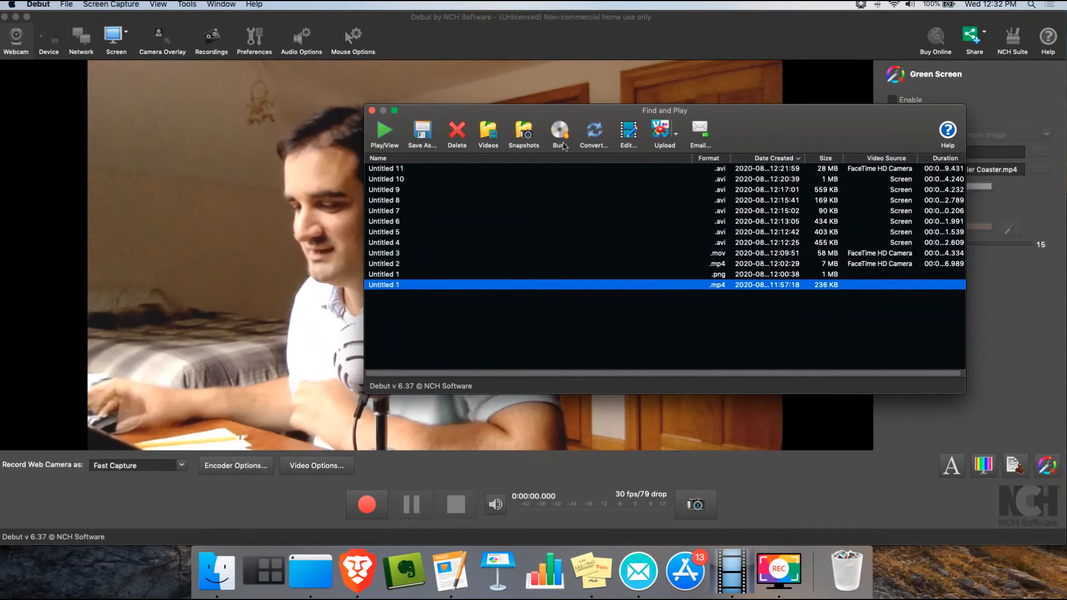
mouse_move(559, 132)
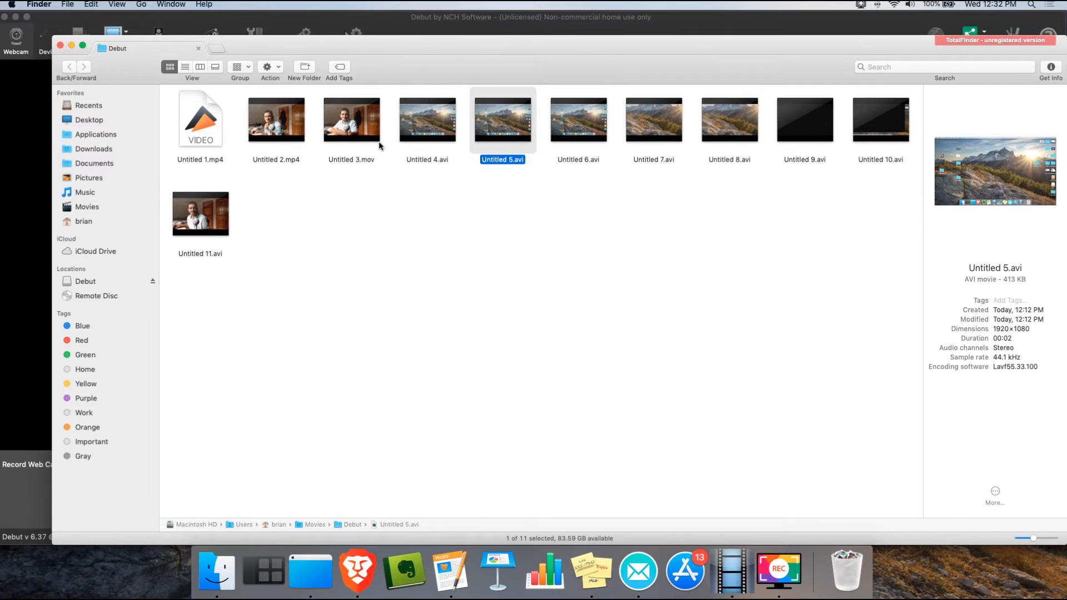
mouse_move(524, 263)
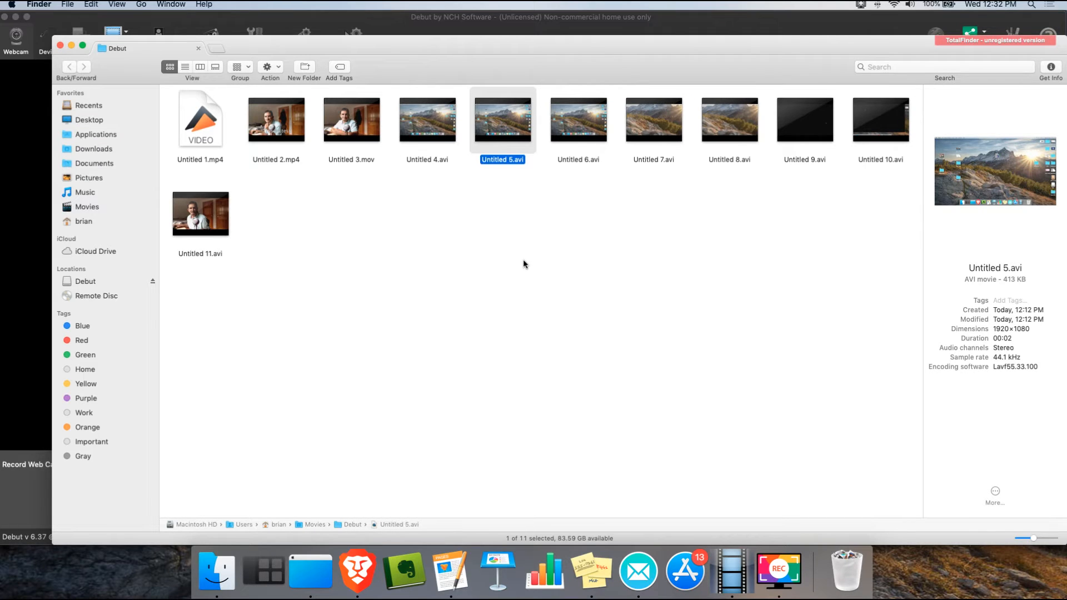
mouse_move(450, 243)
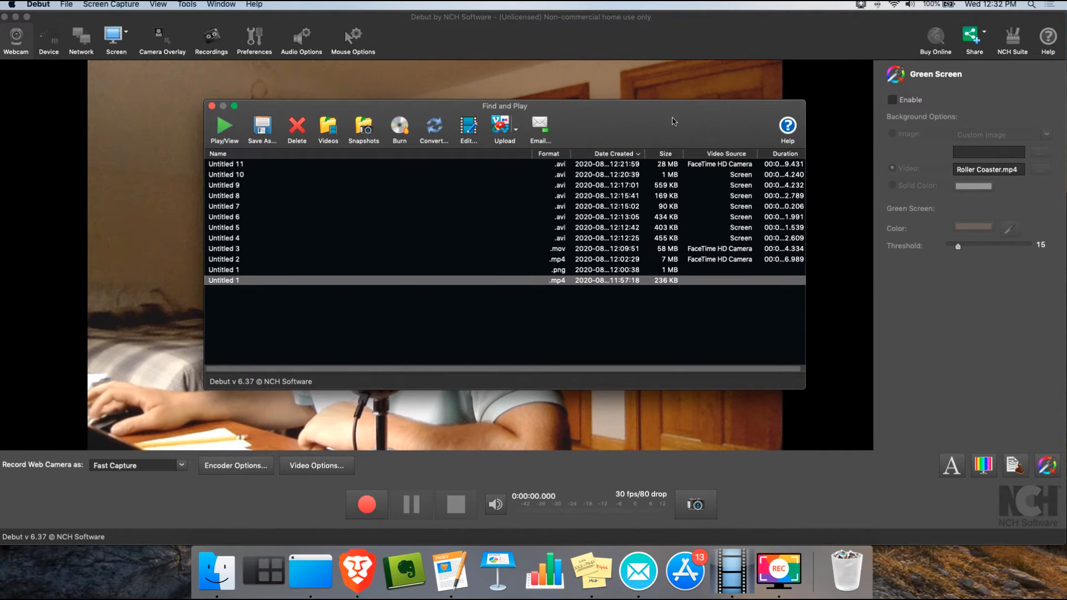
Close the Find and Play recordings list
left_click(212, 106)
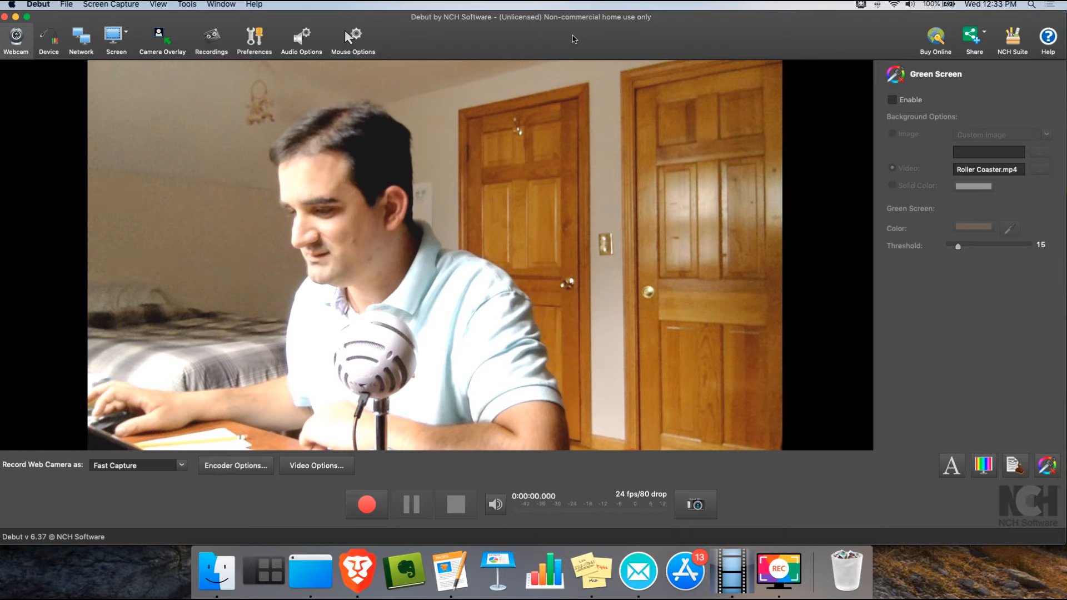
mouse_move(568, 40)
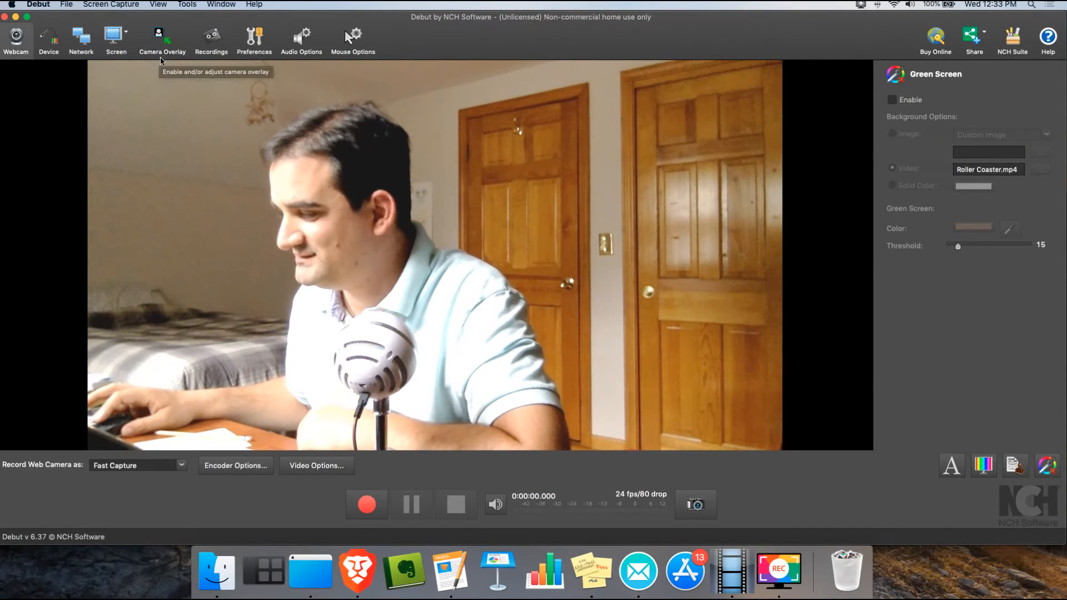
mouse_move(499, 286)
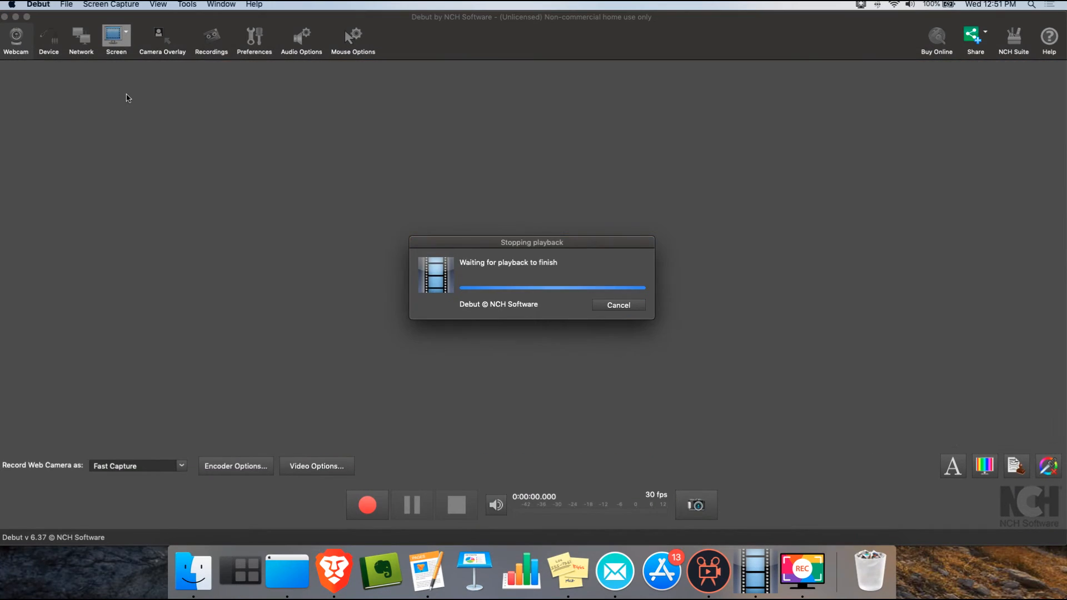
Leave the screen-capture preview and resume webcam capture with the live room image
left_click(116, 39)
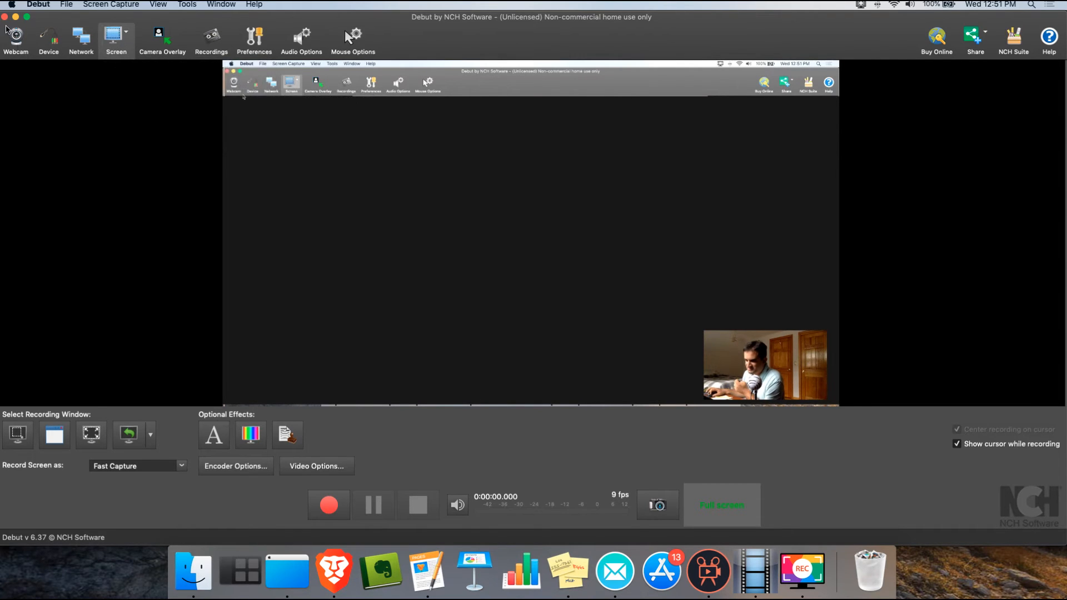
left_click(417, 505)
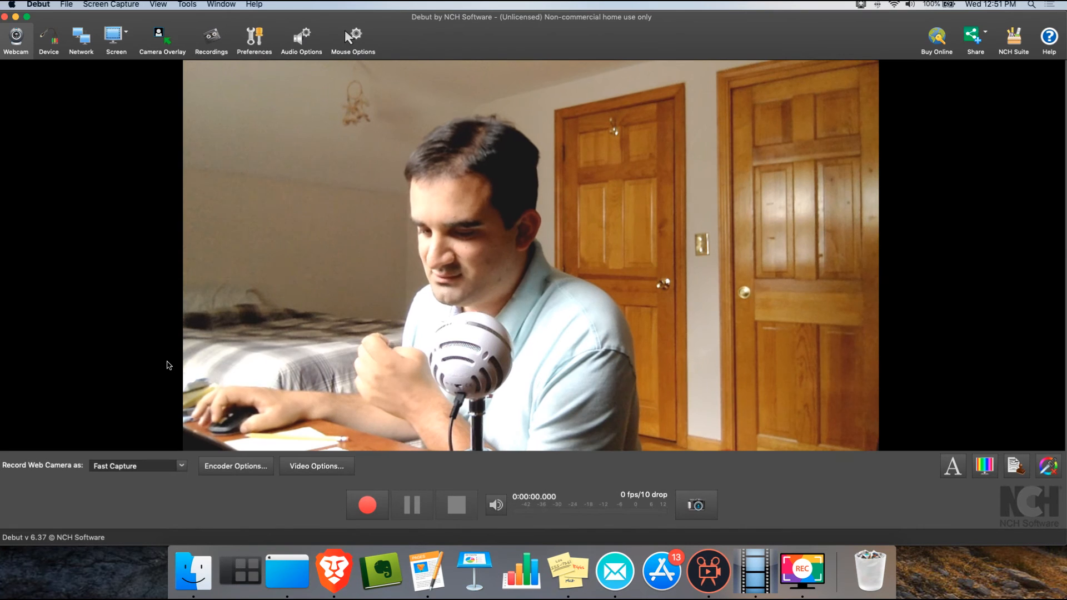
Change the Record Web Camera as format from Fast Capture to .mp4
left_click(179, 466)
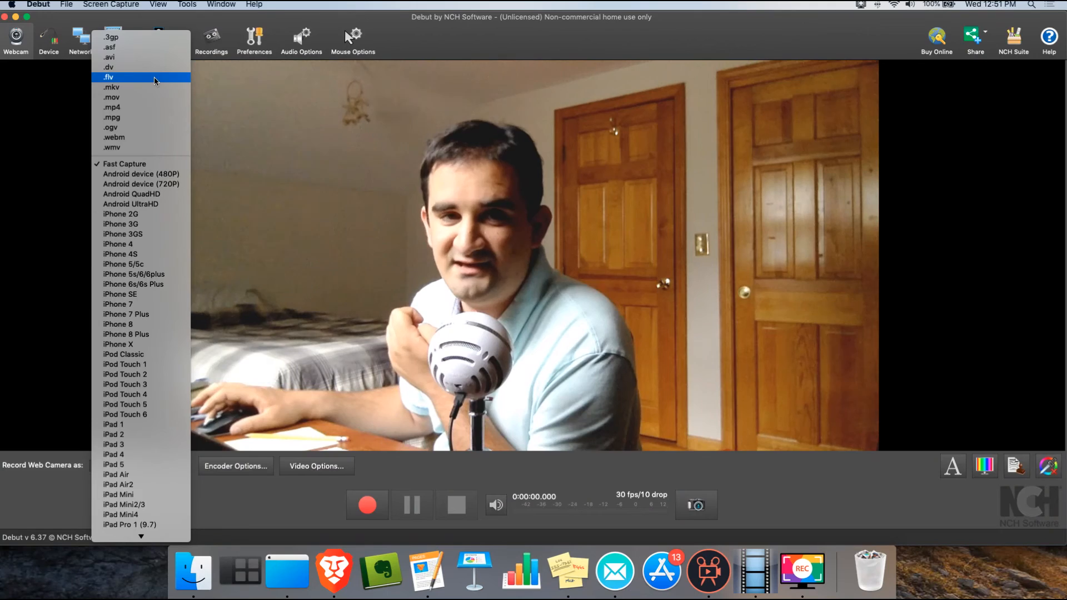
mouse_move(136, 117)
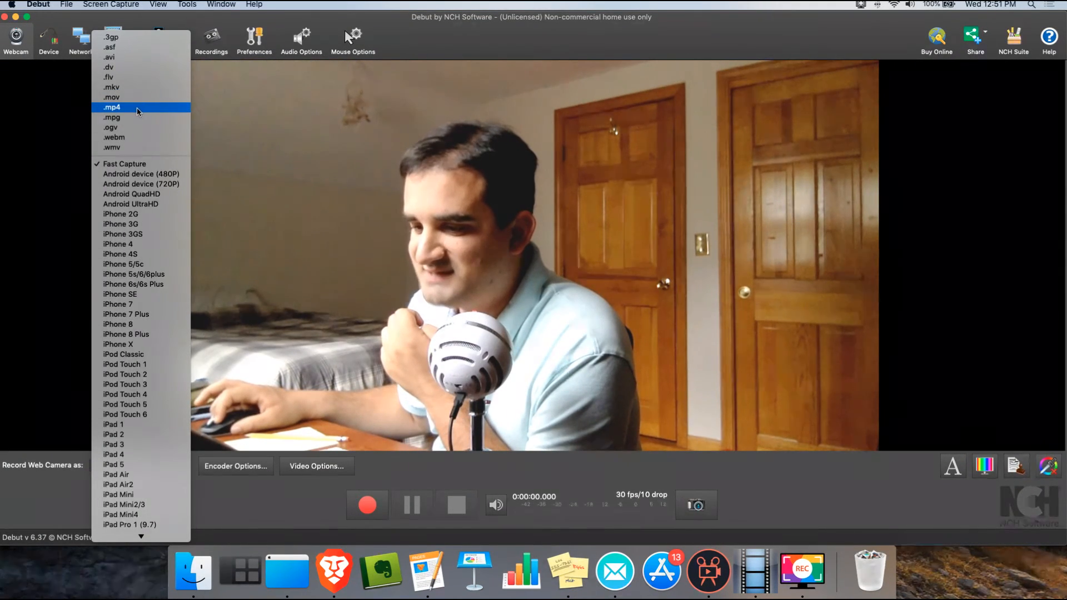
left_click(111, 107)
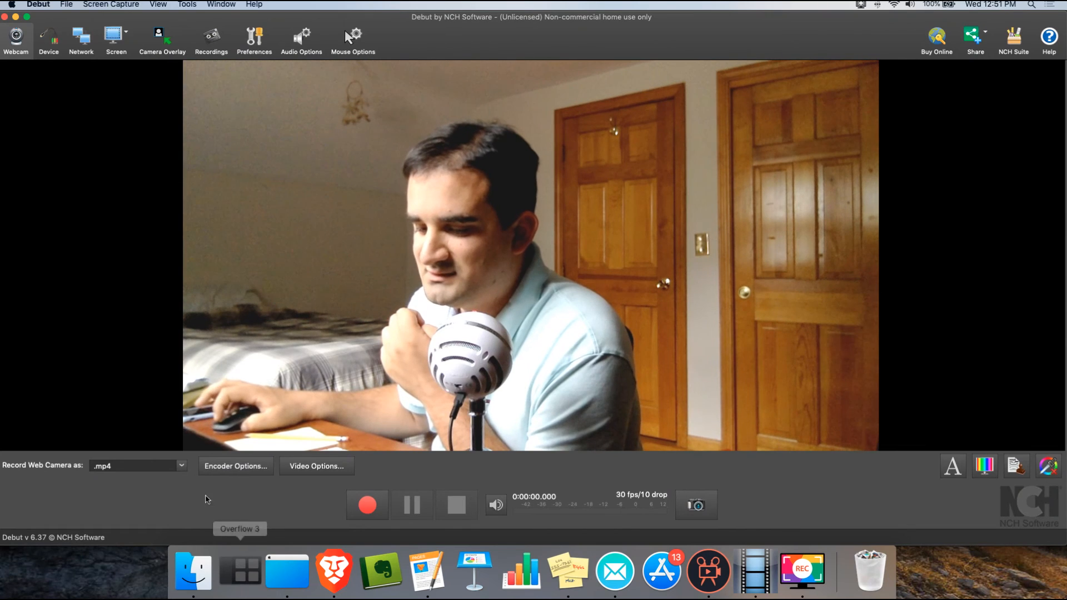
mouse_move(164, 488)
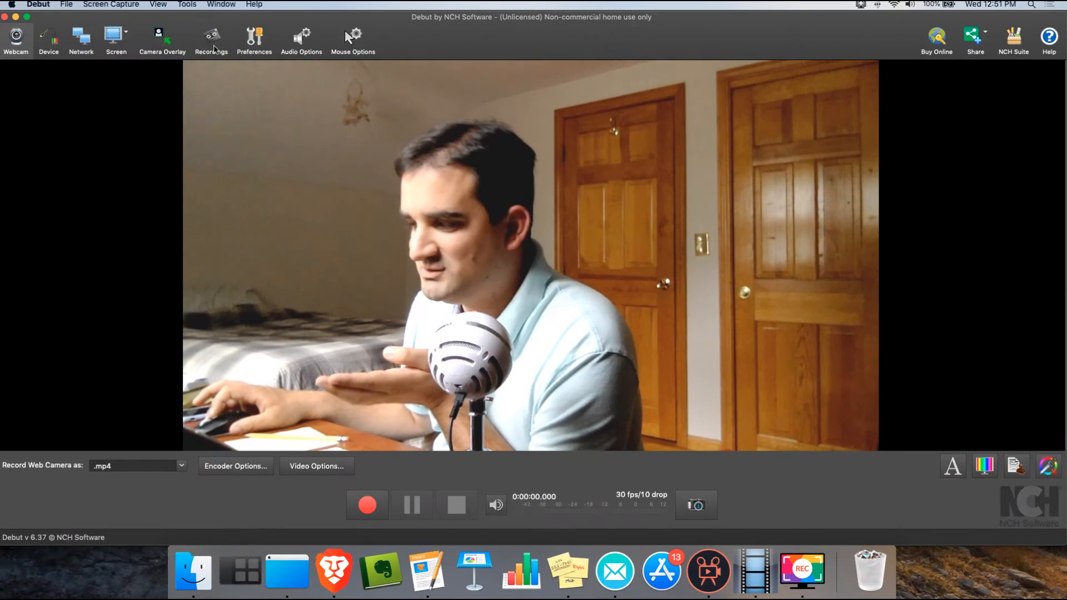
mouse_move(211, 40)
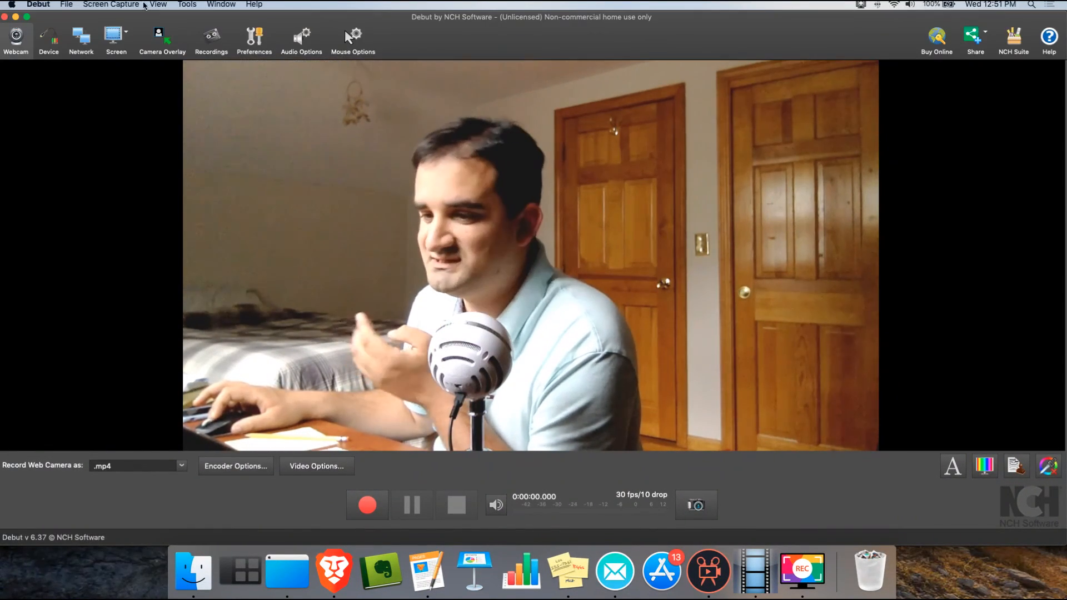
left_click(37, 5)
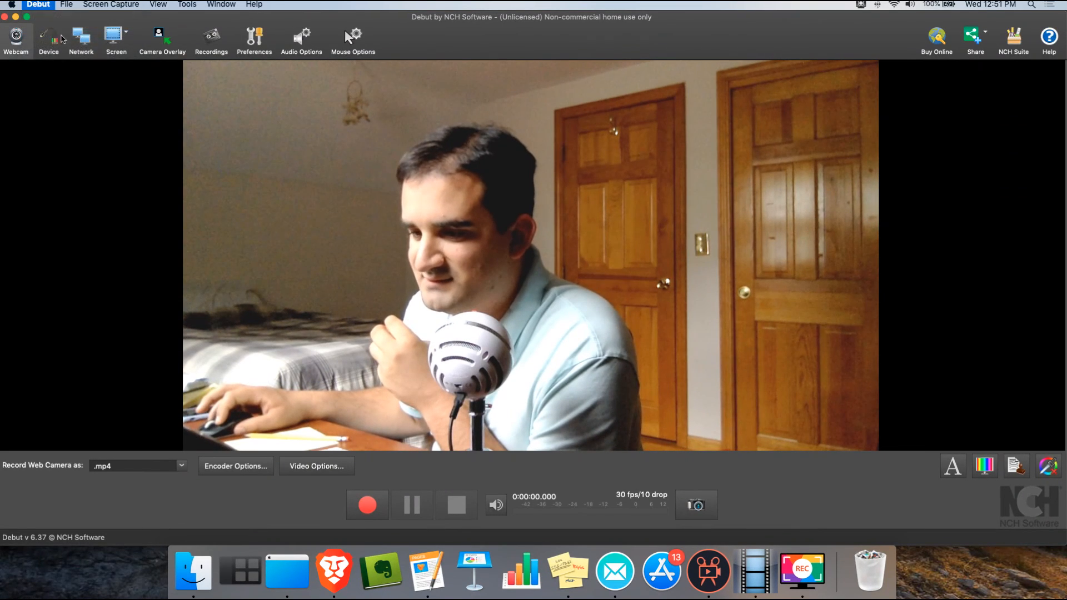
left_click(254, 39)
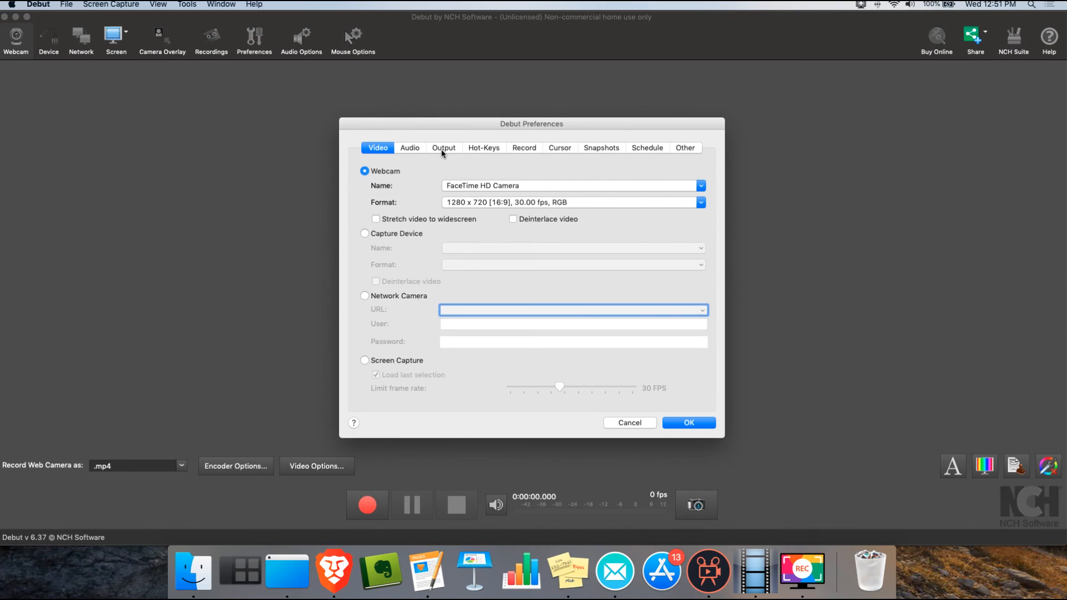
left_click(443, 148)
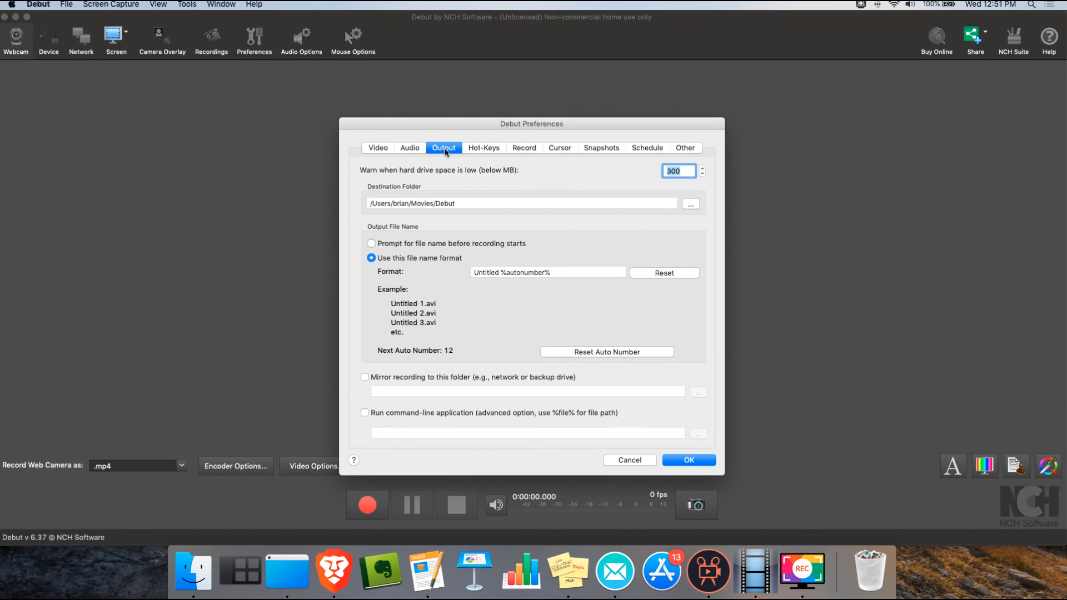
mouse_move(670, 221)
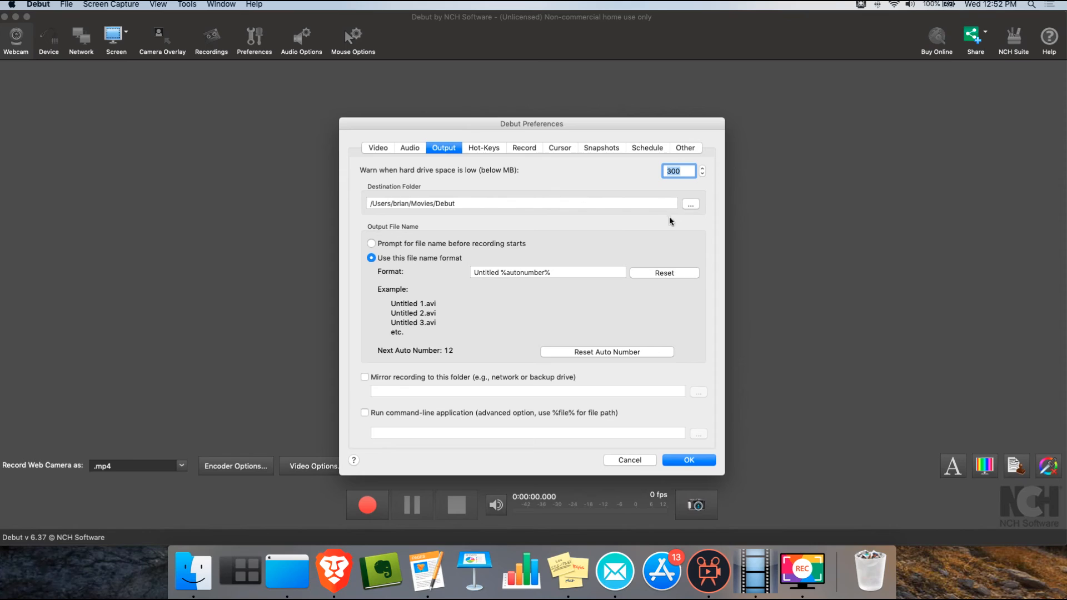
mouse_move(436, 207)
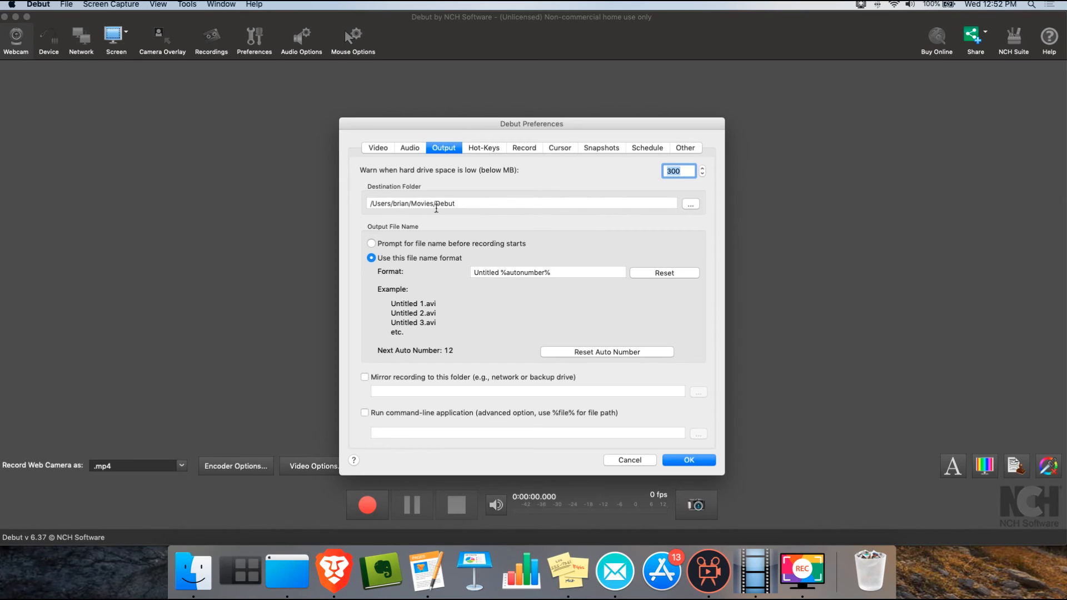
mouse_move(691, 208)
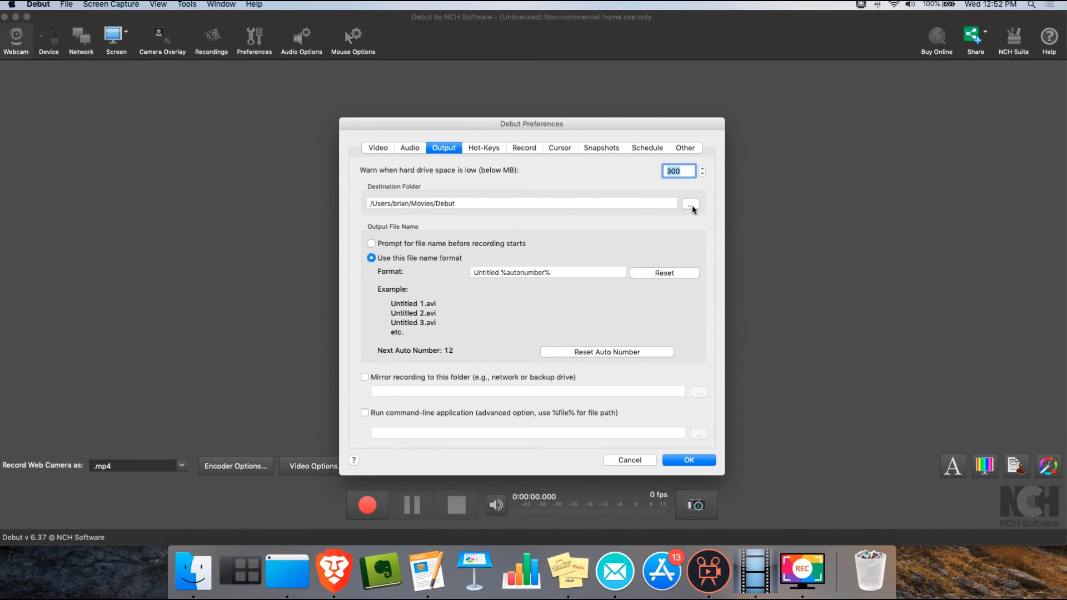
mouse_move(393, 209)
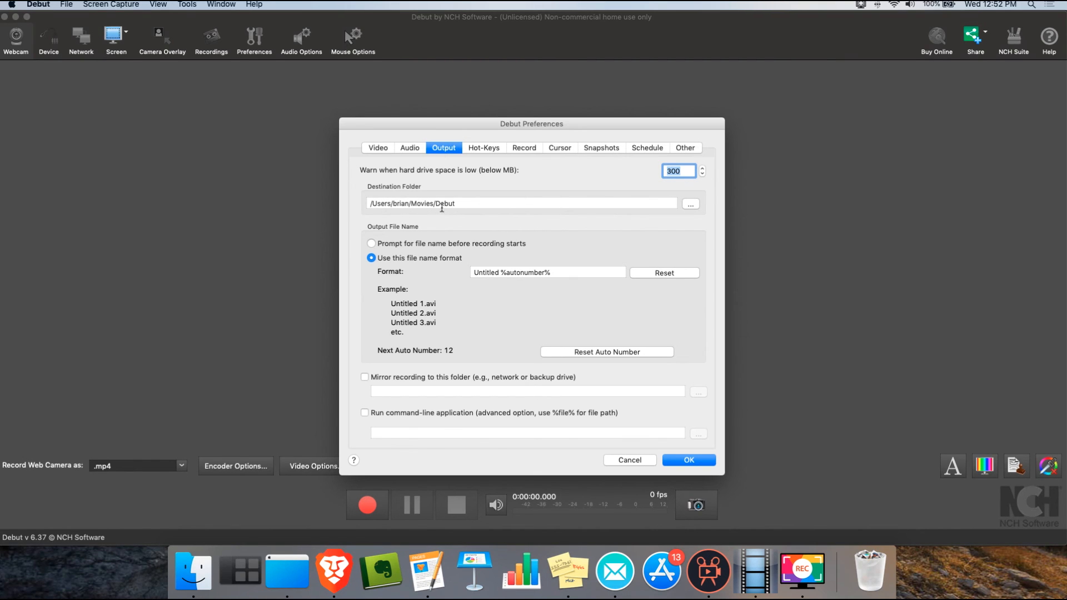
mouse_move(476, 200)
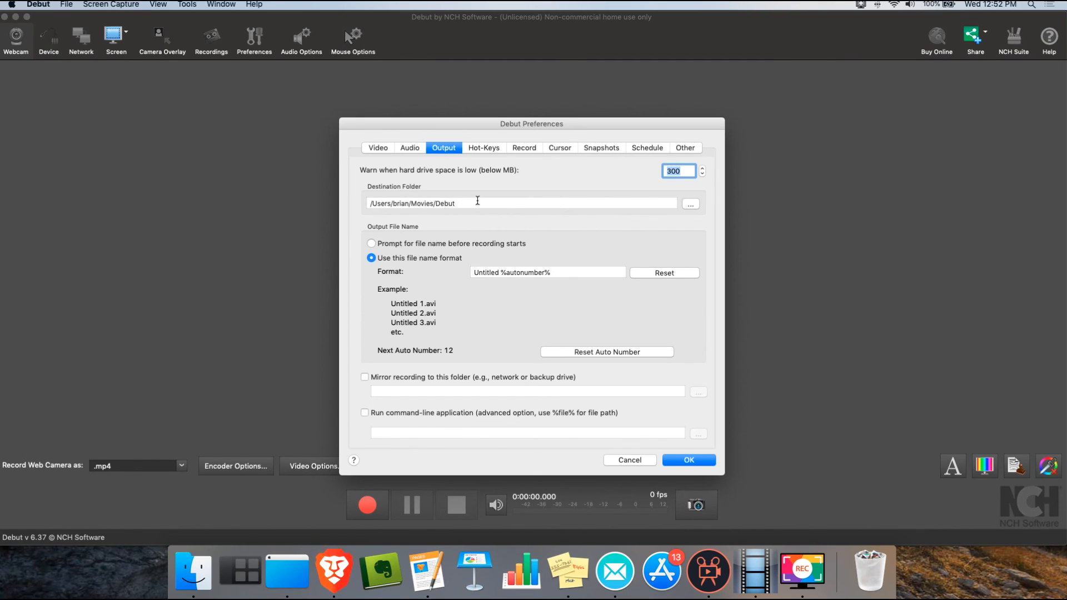
mouse_move(694, 212)
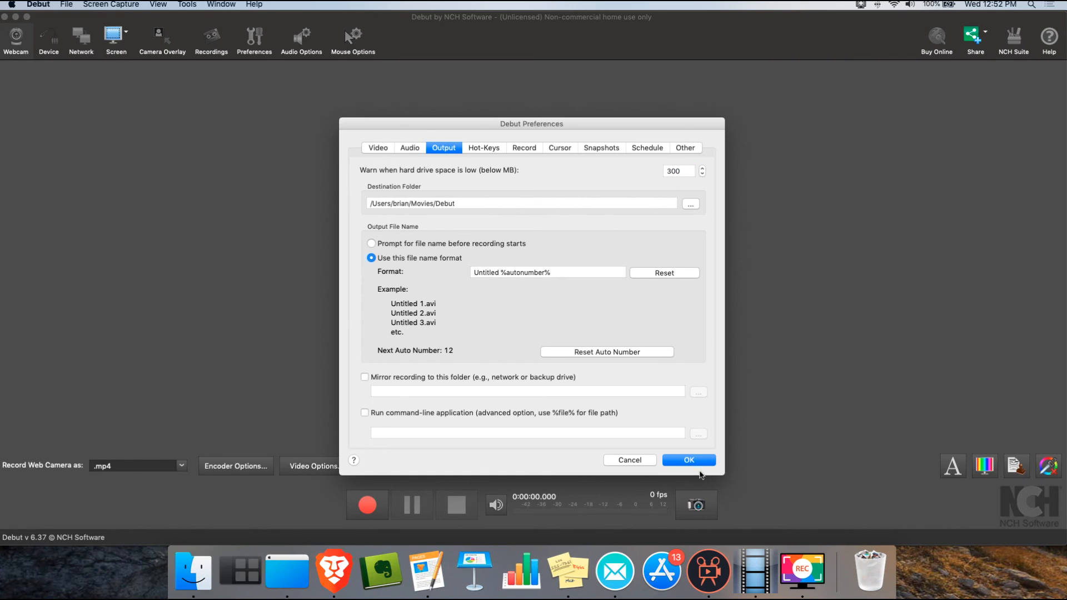
left_click(688, 460)
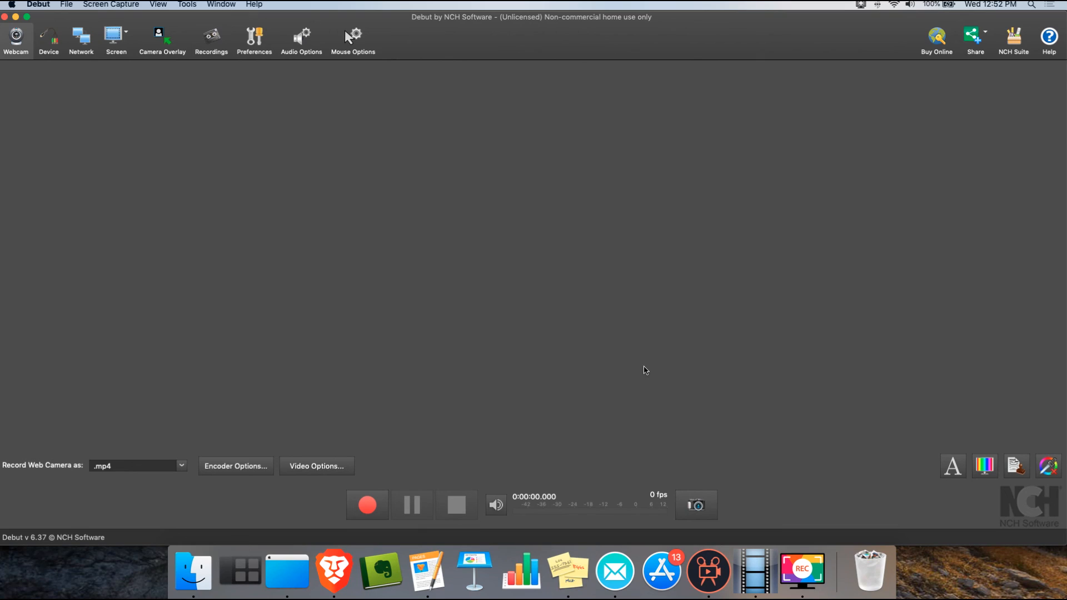
Restore the live 30 fps webcam preview after closing preferences
left_click(15, 39)
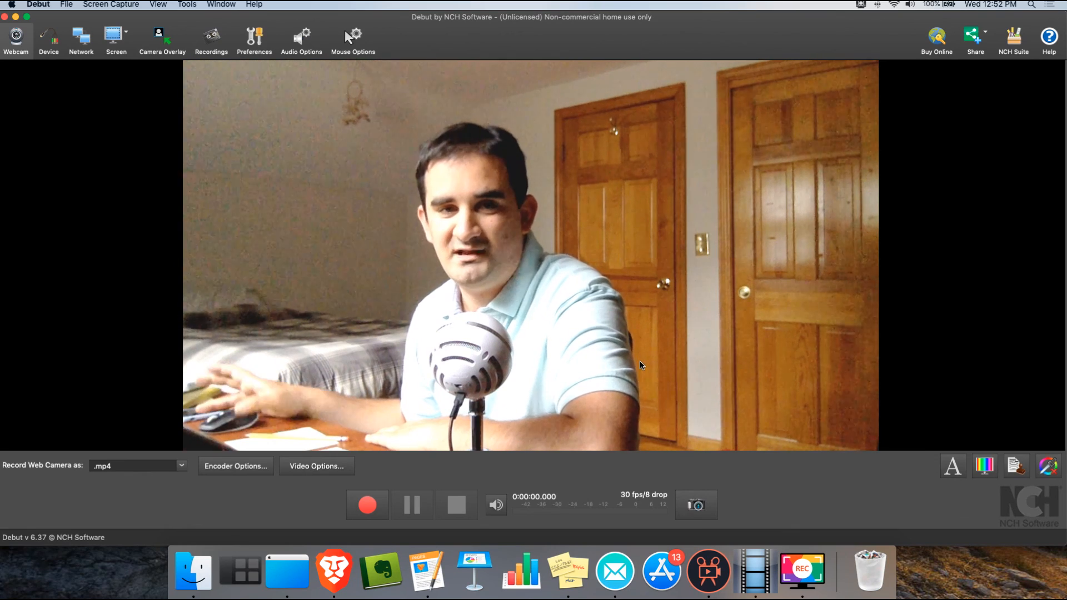
mouse_move(999, 72)
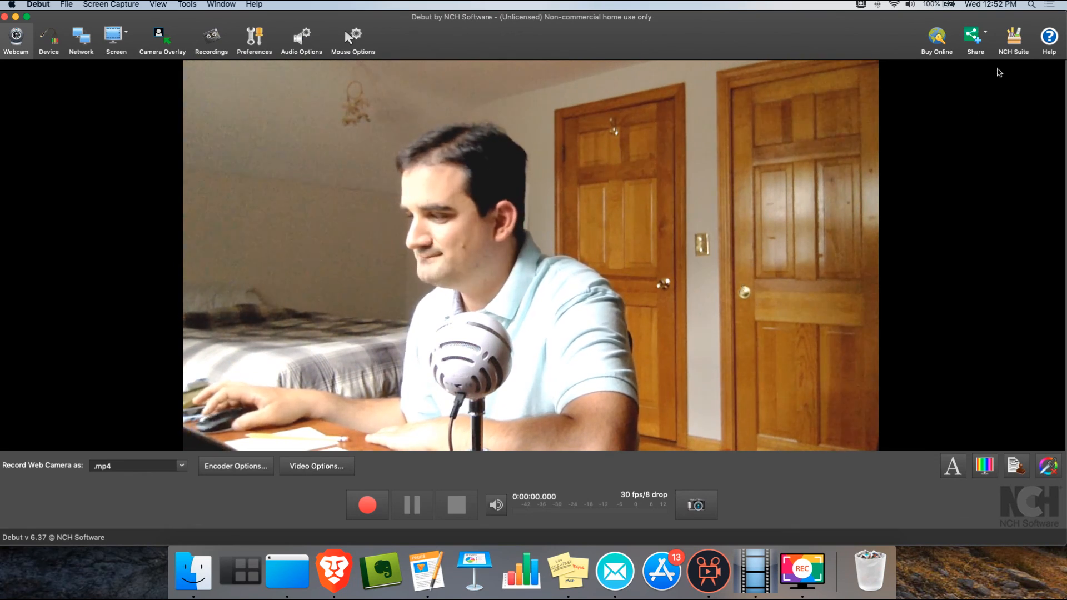